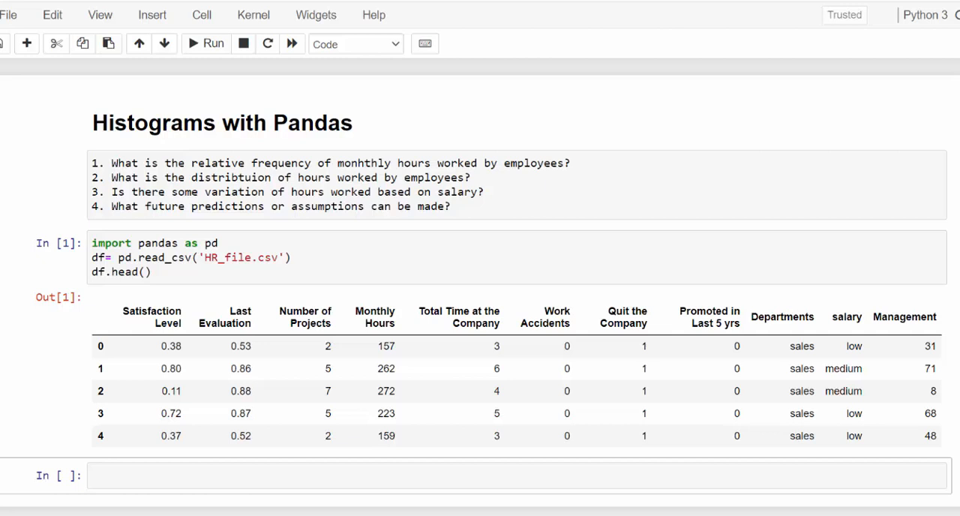
# - Enter df['Monthly Hours'].hist() in the empty cell below the data preview and run it
pyautogui.click(224, 243)
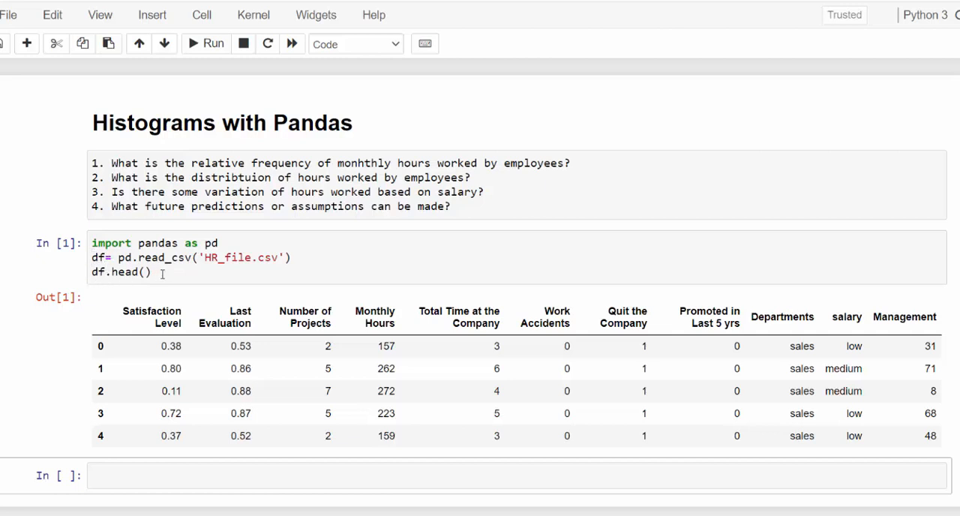
pyautogui.moveTo(242, 278)
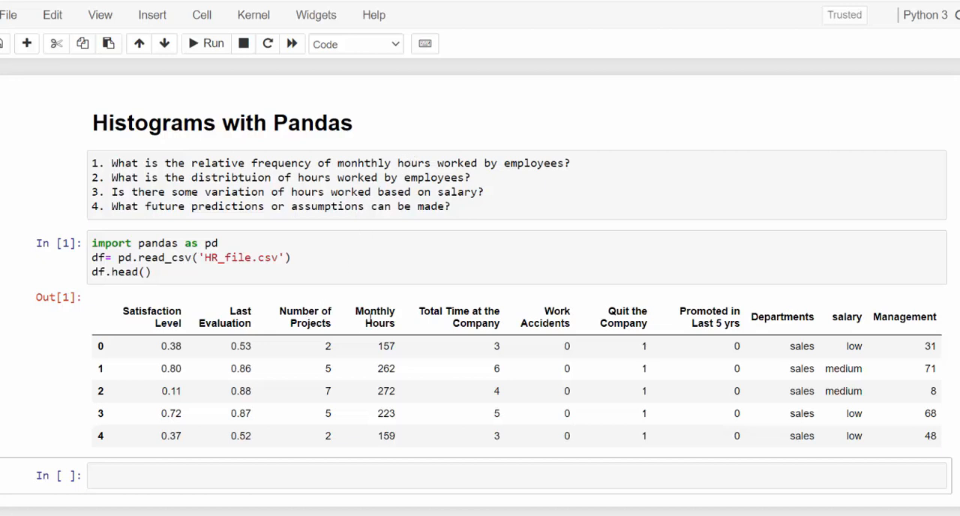
pyautogui.moveTo(403, 256)
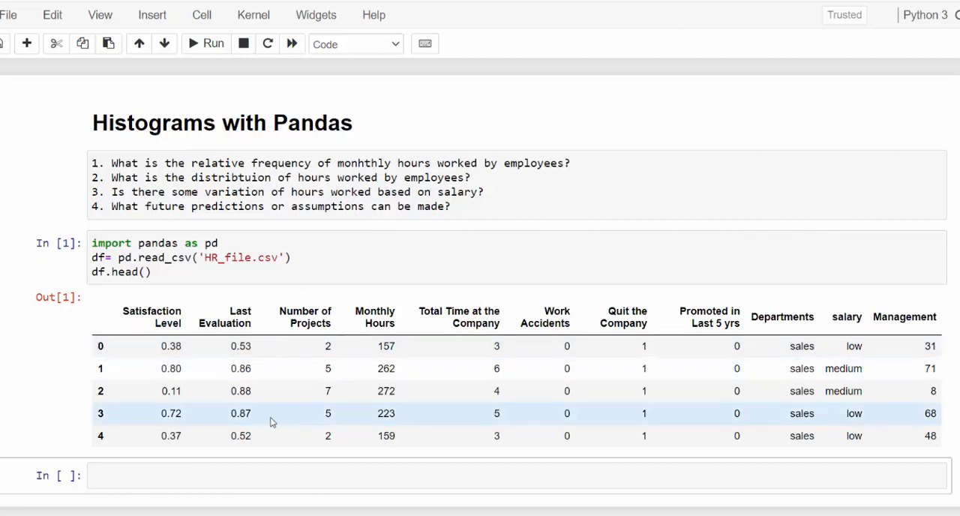
pyautogui.click(218, 475)
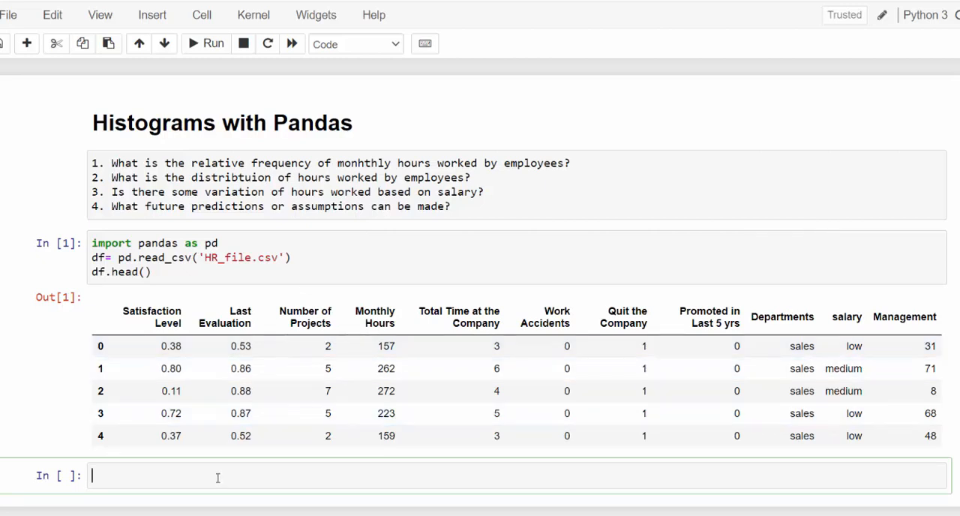
pyautogui.scroll(-3)
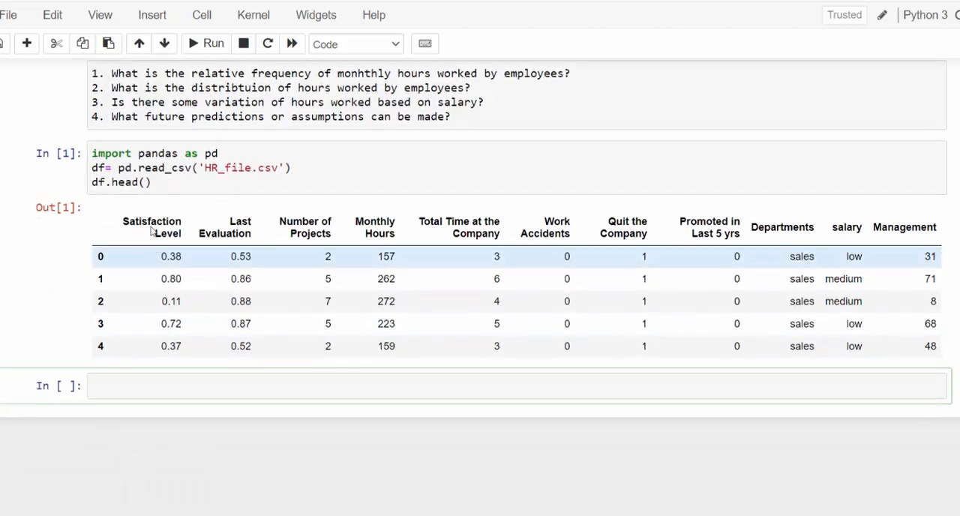
pyautogui.click(26, 43)
pyautogui.write("df['")
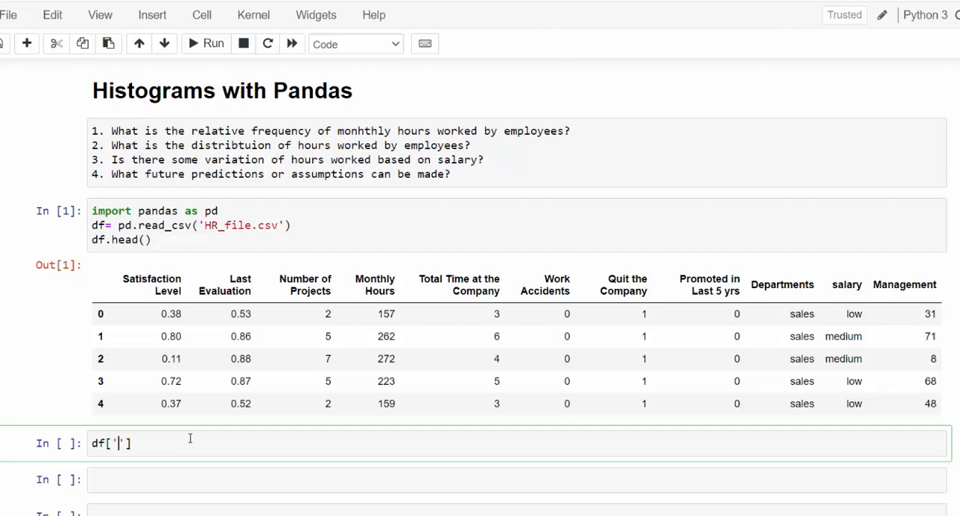
pyautogui.write('Mon')
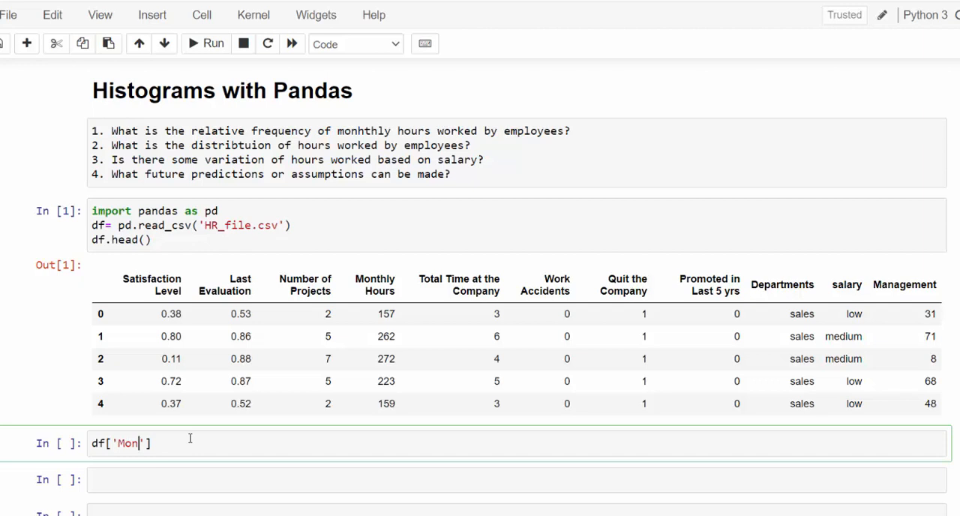
pyautogui.write('thly H')
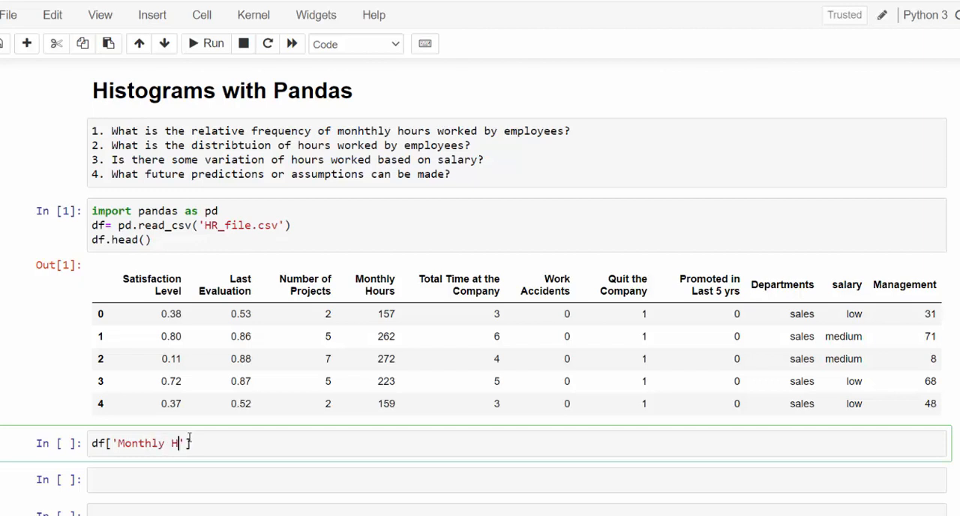
pyautogui.write('ours')
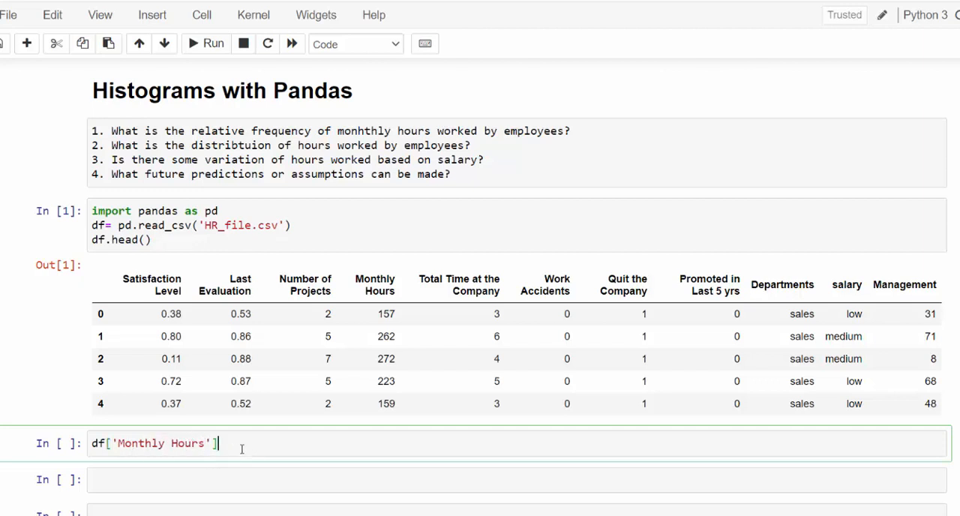
pyautogui.write('.his')
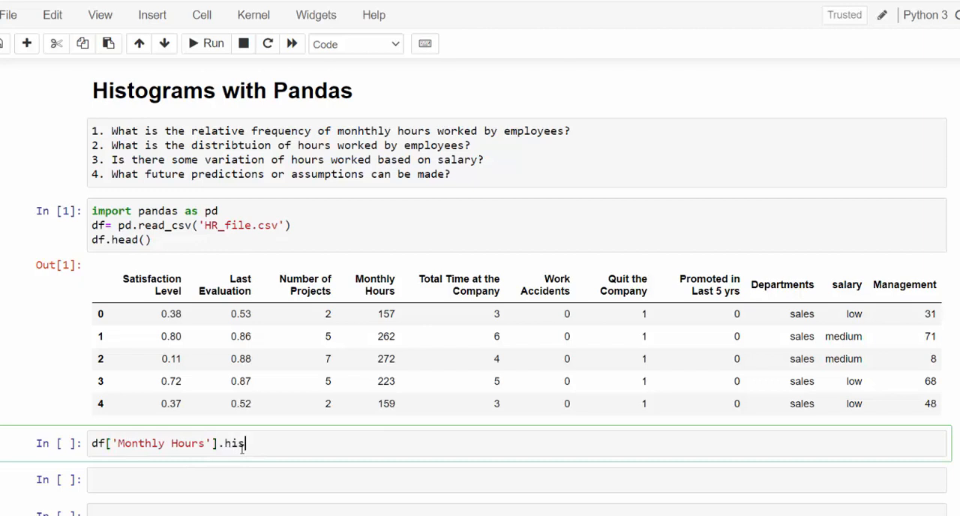
pyautogui.write('t()')
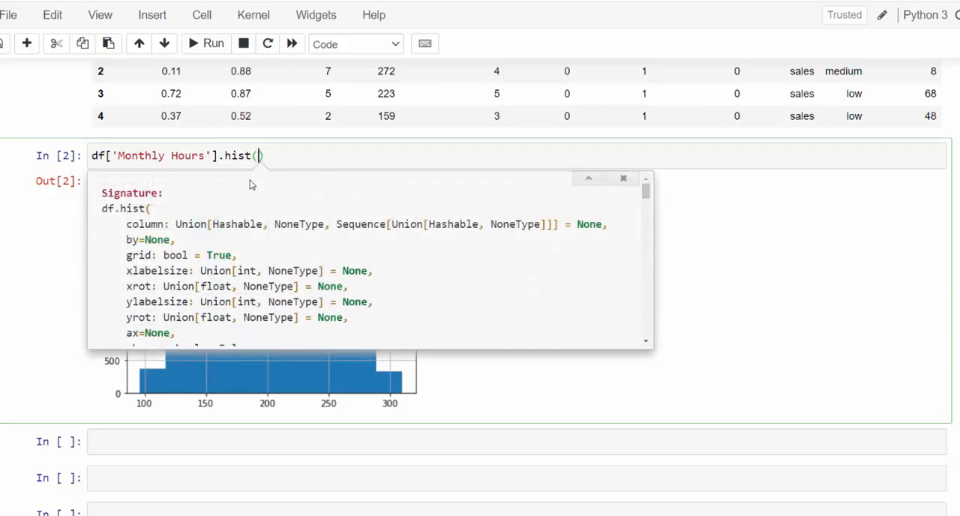
pyautogui.moveTo(643, 206)
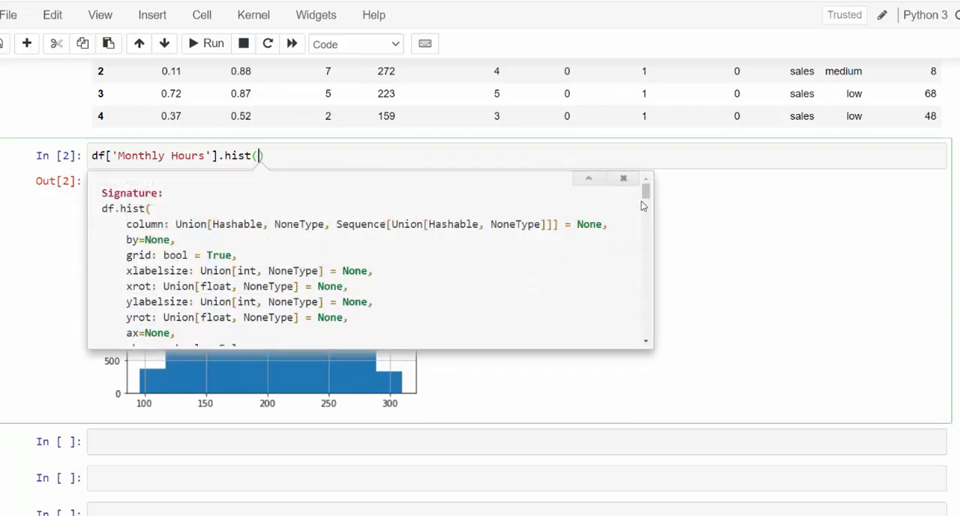
# - Scroll down so the hist() signature tooltip no longer covers the histogram
pyautogui.scroll(-3)
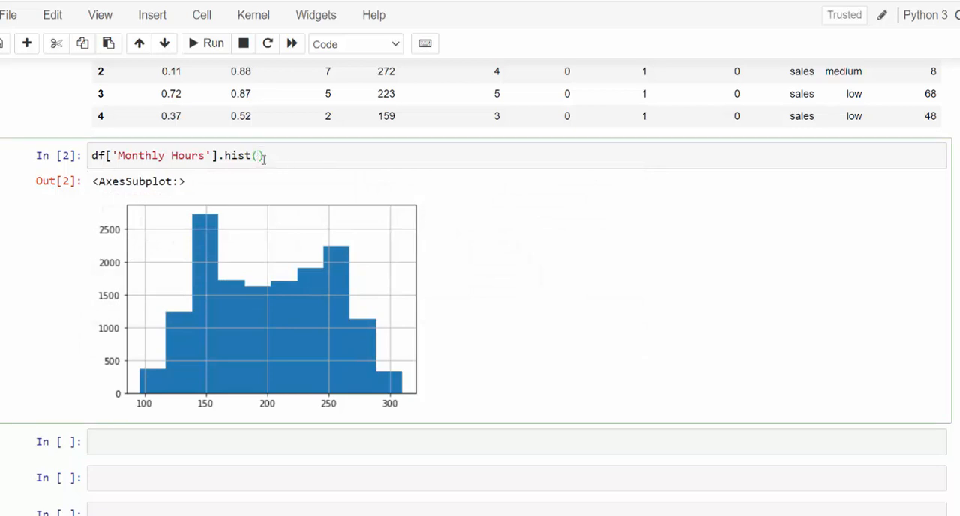
# - Change the call to hist(bins=50) for a finer 50-bin histogram
pyautogui.write('bins')
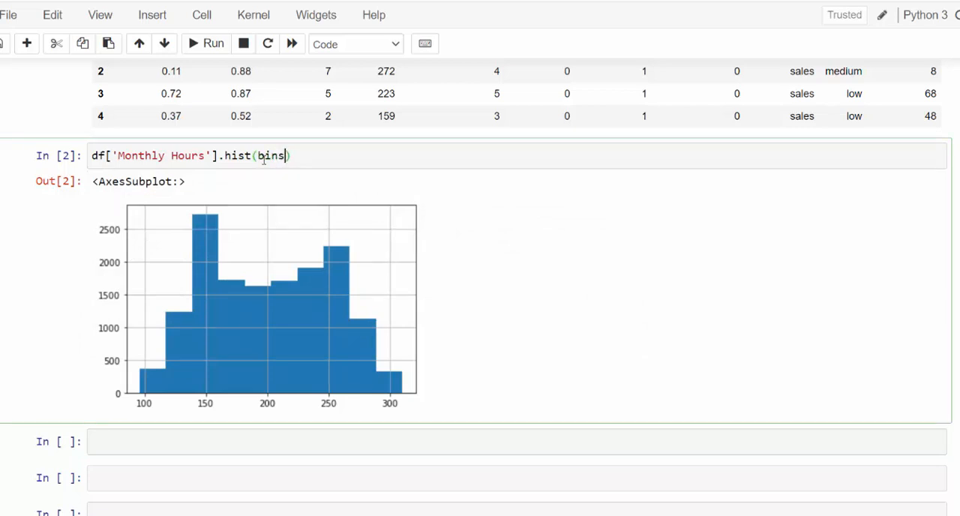
pyautogui.write('=')
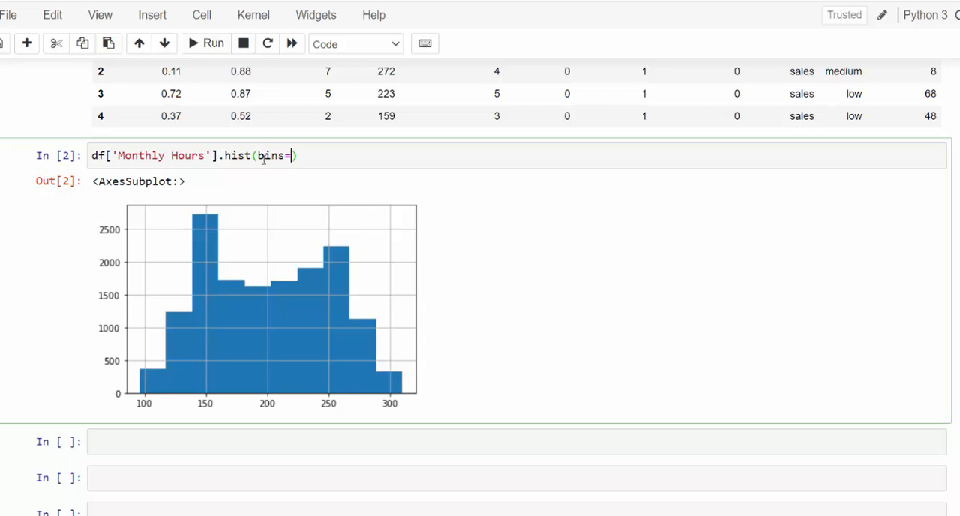
pyautogui.write('50')
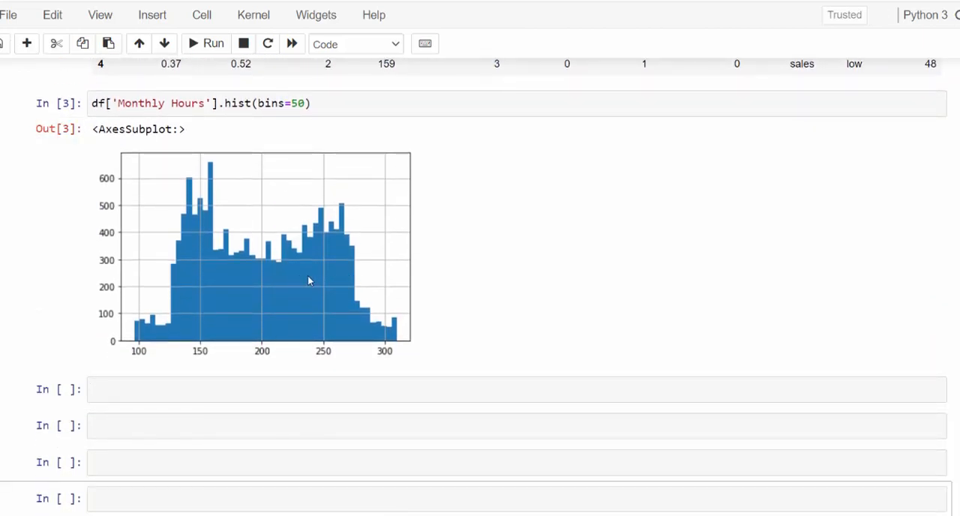
pyautogui.moveTo(212, 177)
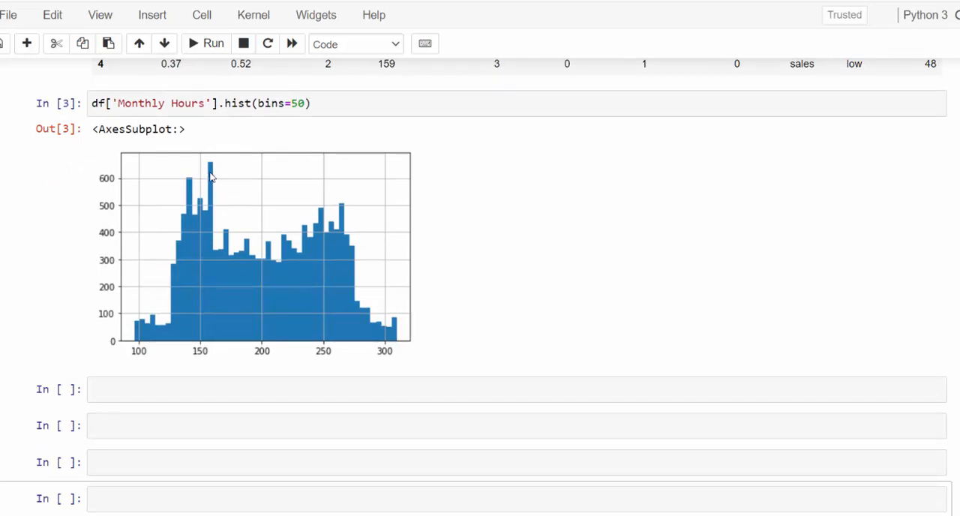
pyautogui.moveTo(186, 276)
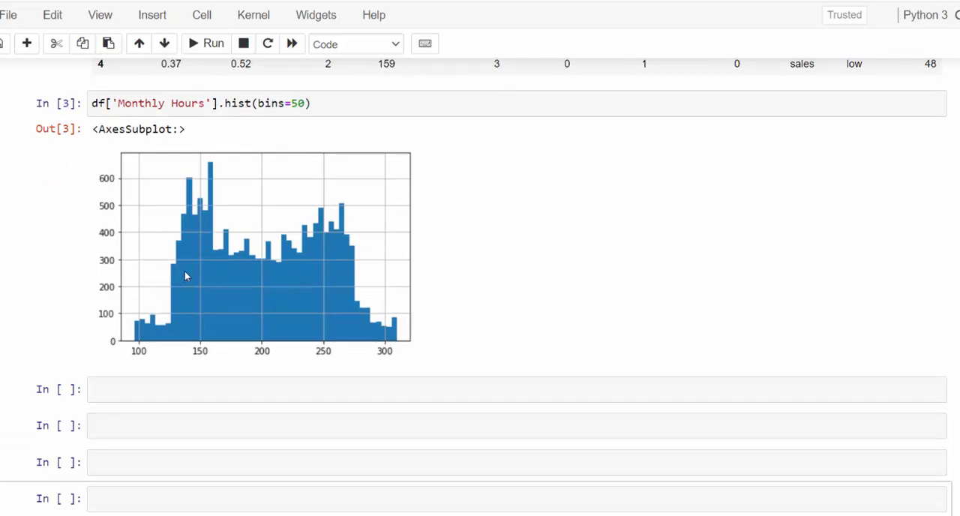
pyautogui.moveTo(341, 248)
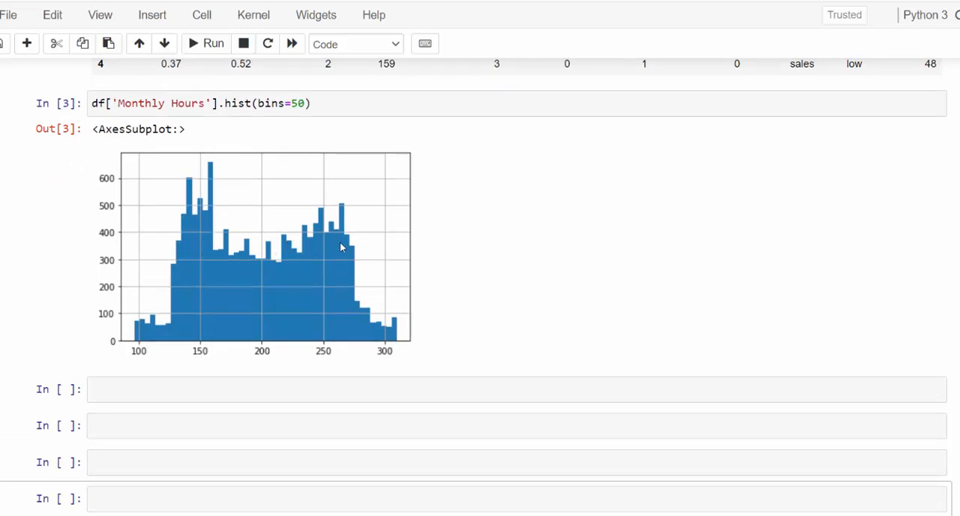
pyautogui.moveTo(277, 249)
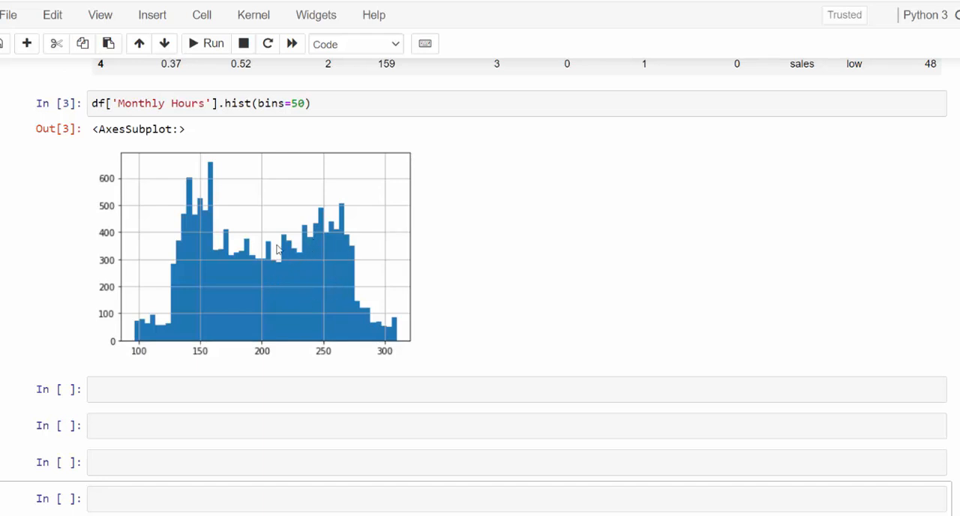
pyautogui.moveTo(213, 209)
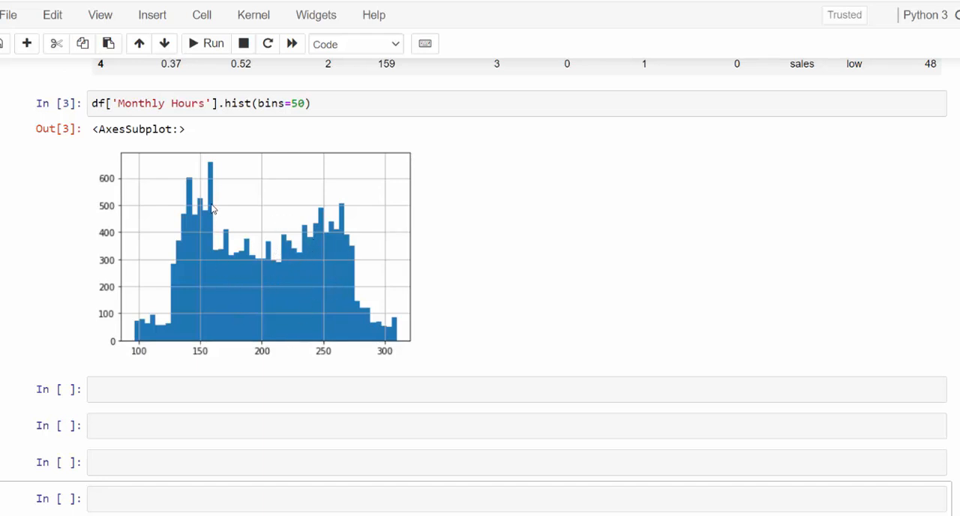
pyautogui.moveTo(214, 233)
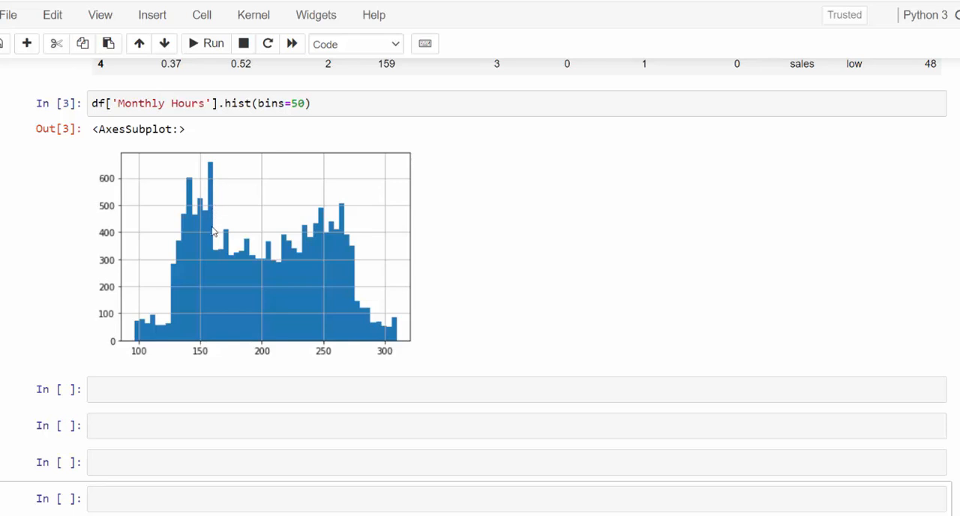
pyautogui.moveTo(204, 347)
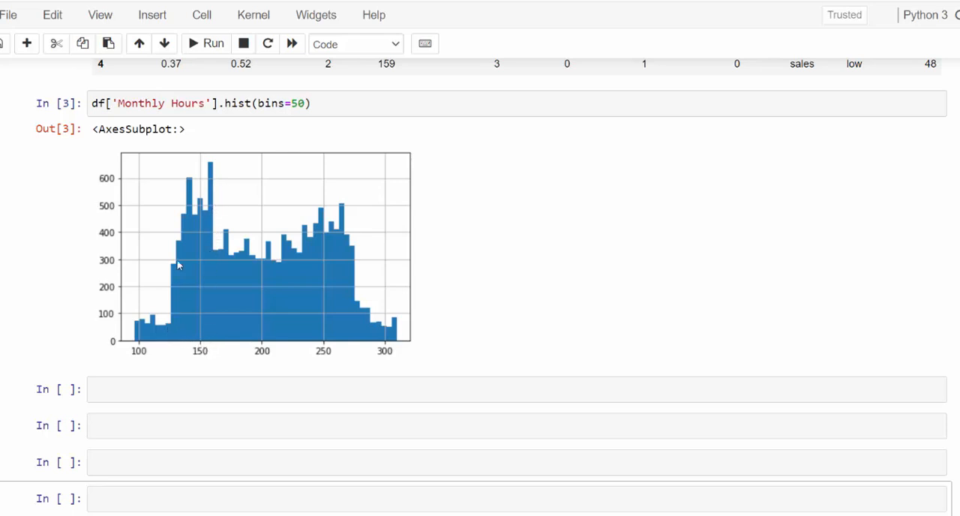
pyautogui.moveTo(321, 229)
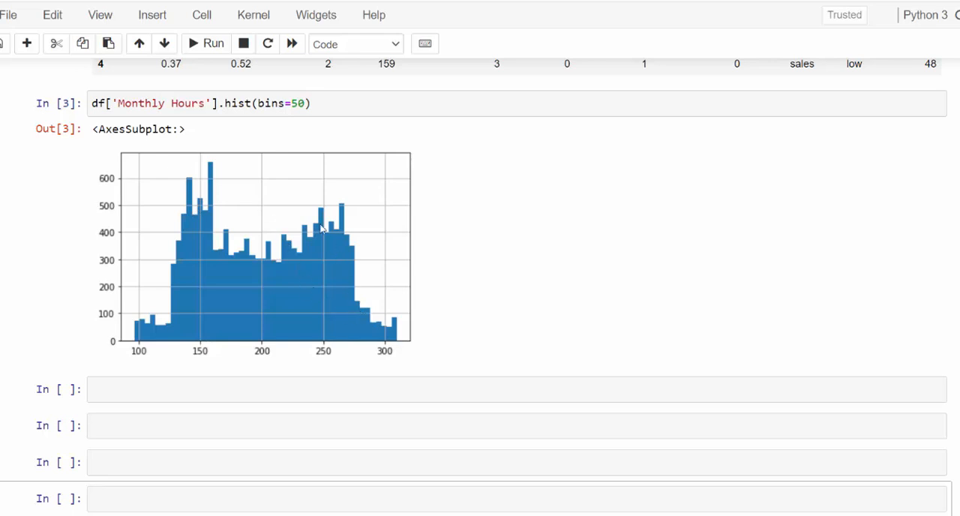
pyautogui.moveTo(187, 218)
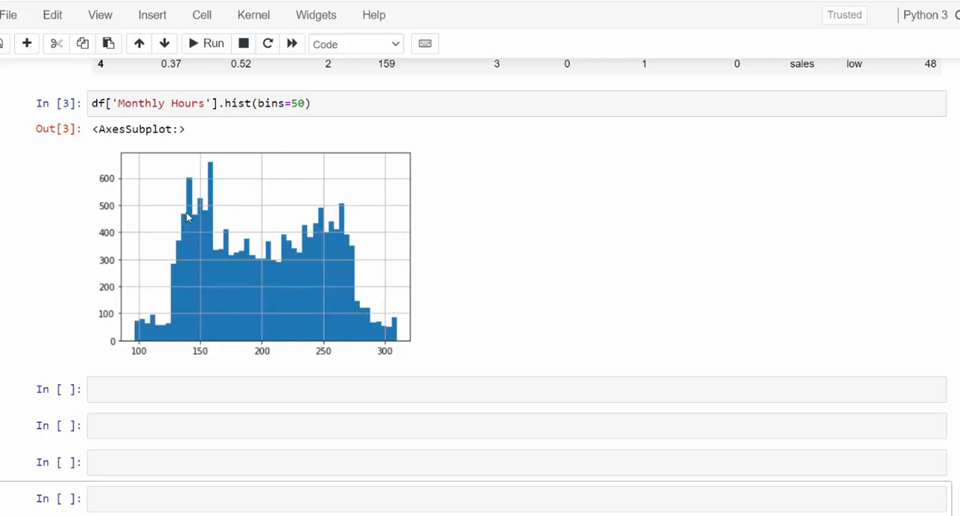
pyautogui.moveTo(199, 186)
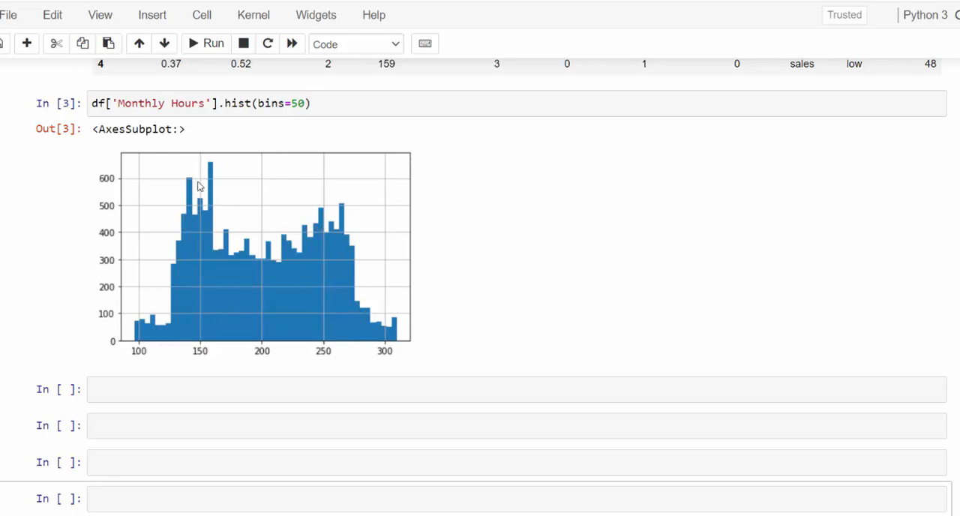
pyautogui.moveTo(209, 306)
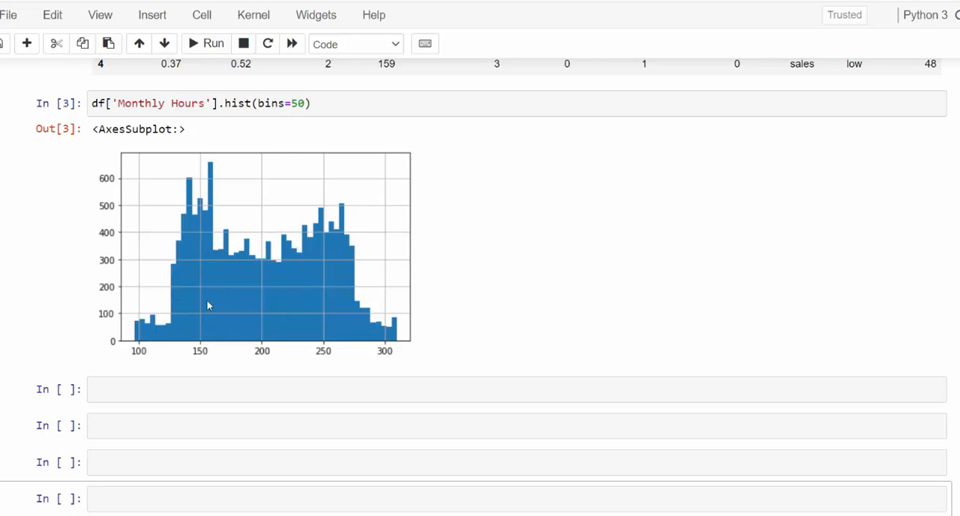
pyautogui.moveTo(195, 331)
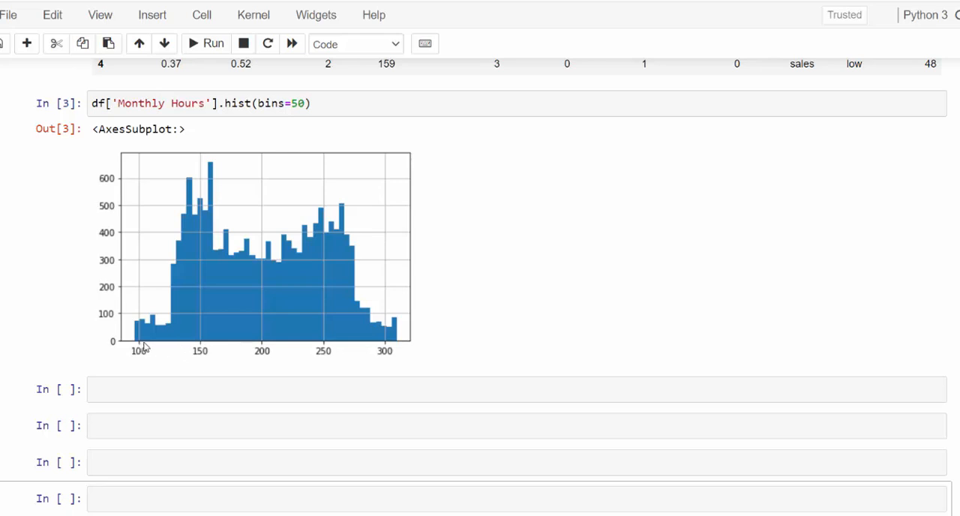
pyautogui.moveTo(331, 337)
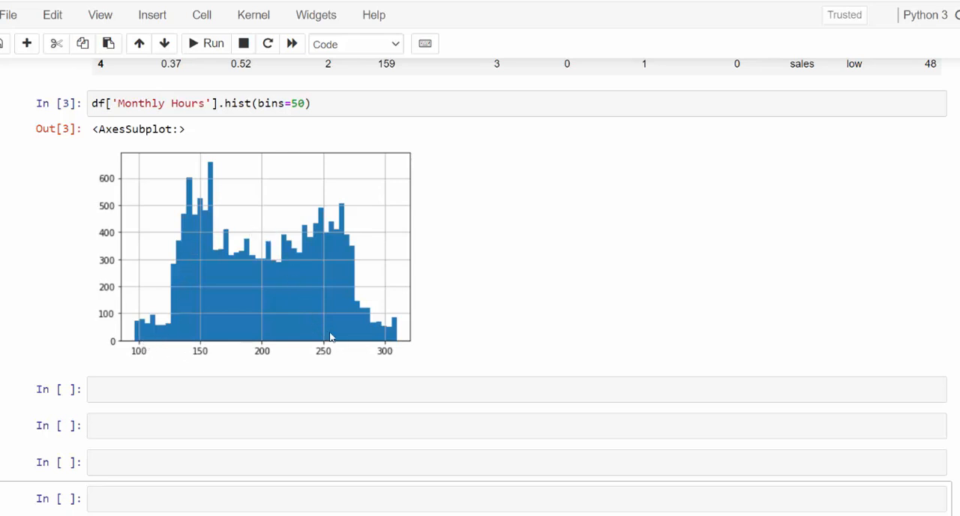
pyautogui.moveTo(144, 339)
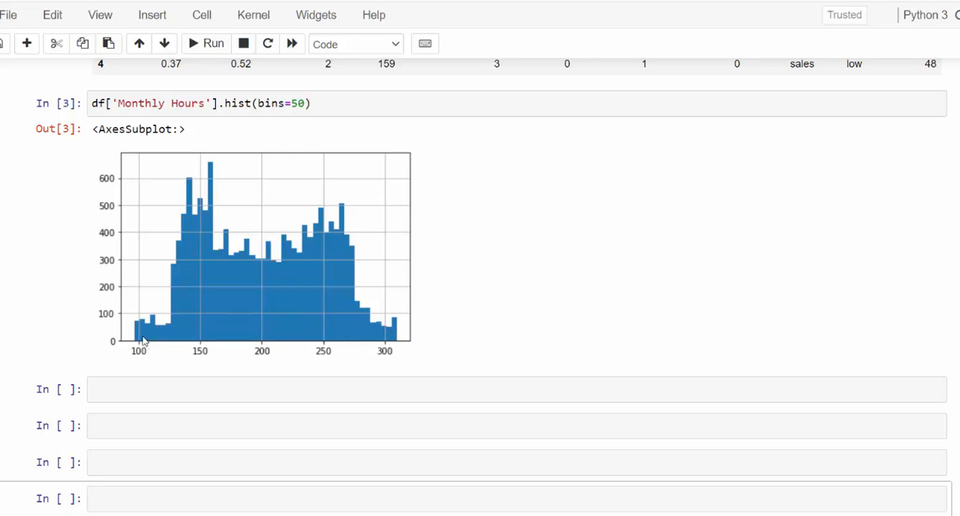
pyautogui.moveTo(348, 323)
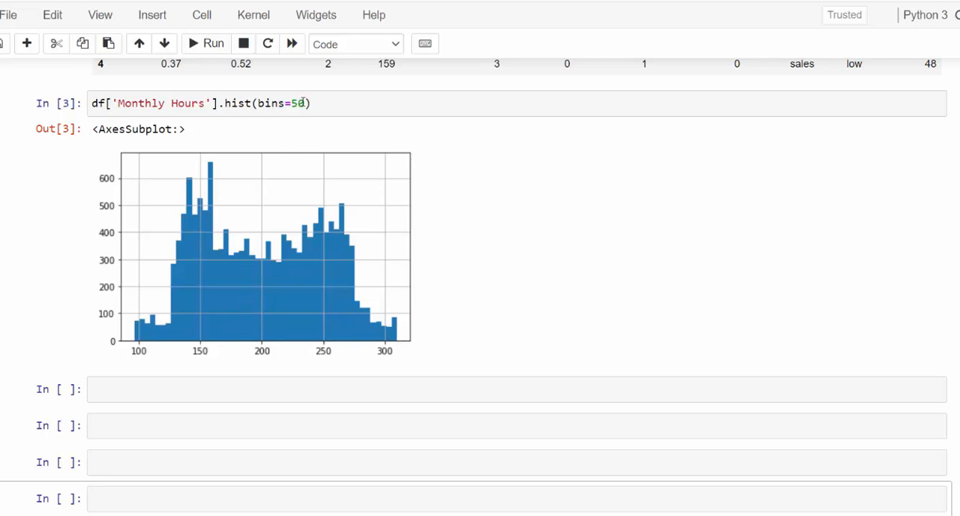
# - Add alpha=0.5 and figsize=(8,4) to the hist call
pyautogui.write(',a')
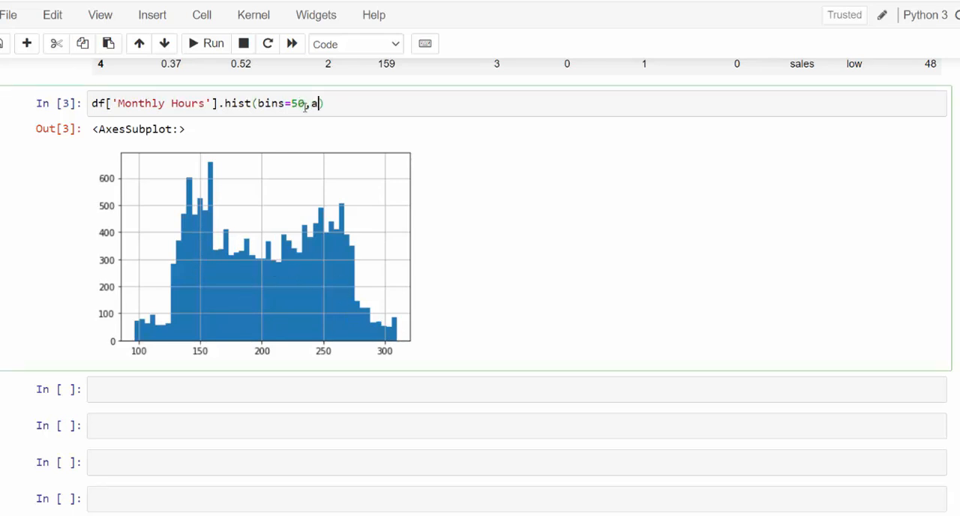
pyautogui.write('lpha')
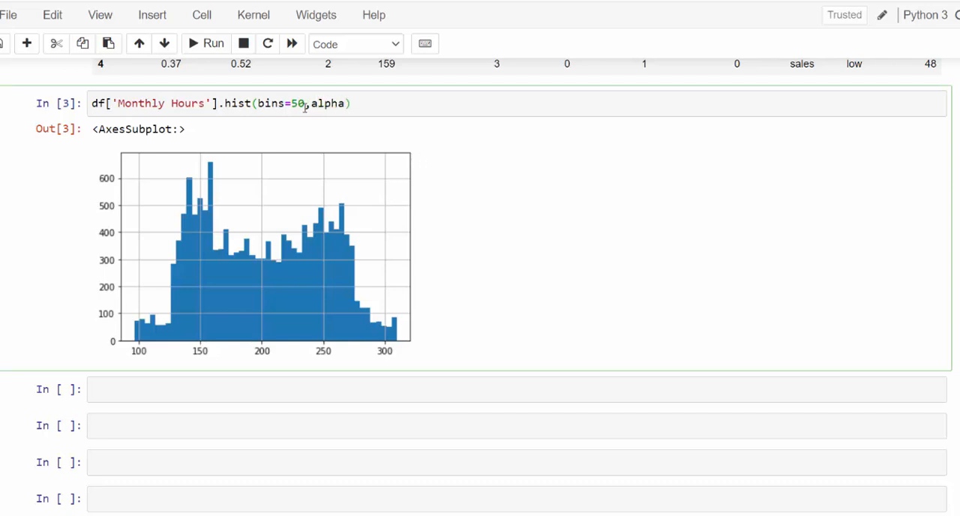
pyautogui.write('=0.')
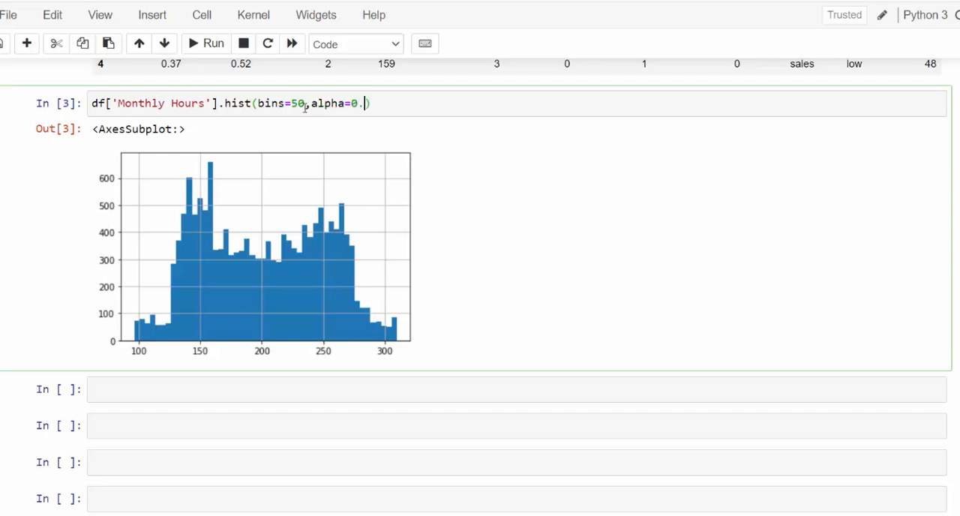
pyautogui.write('5')
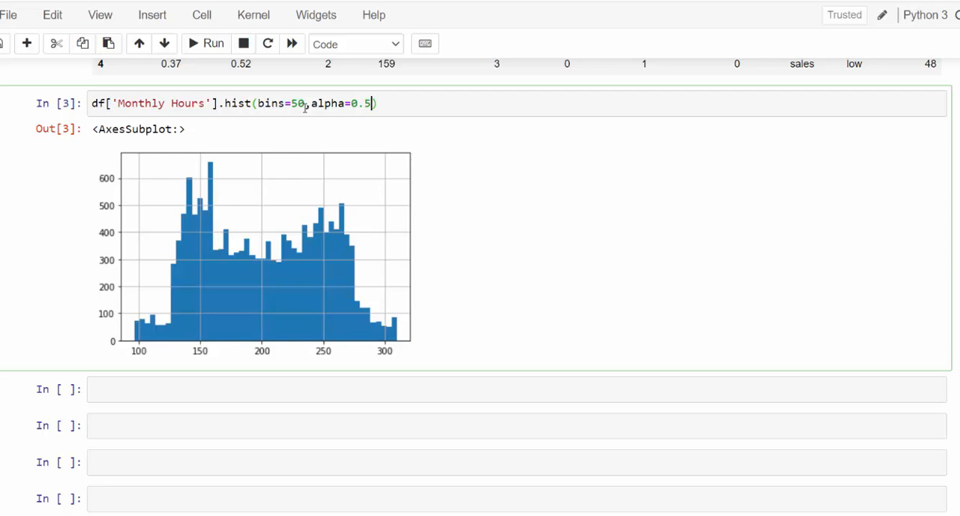
pyautogui.write(',')
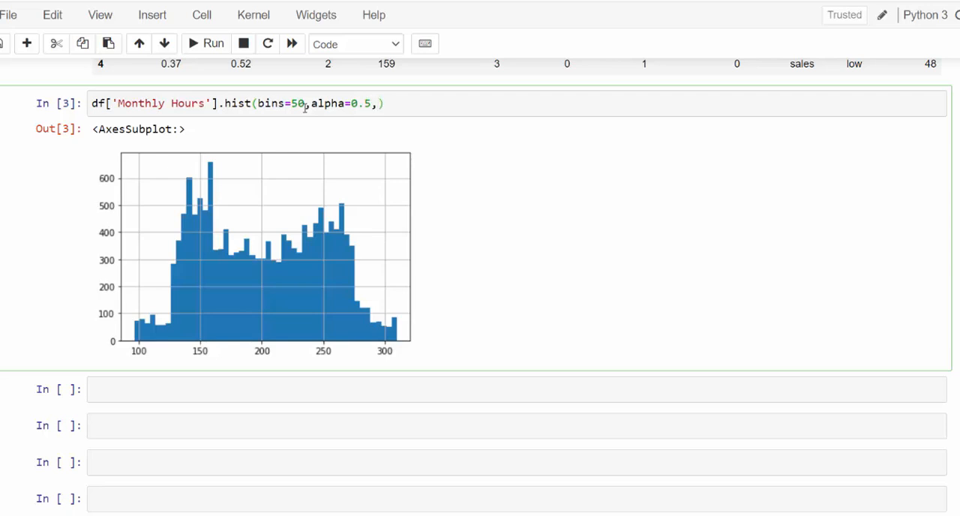
pyautogui.write('figsize')
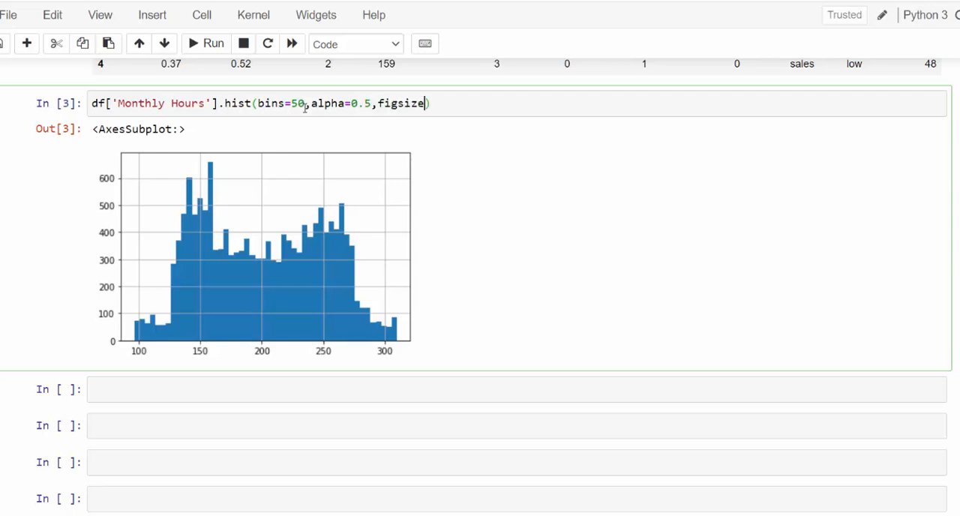
pyautogui.write('=(')
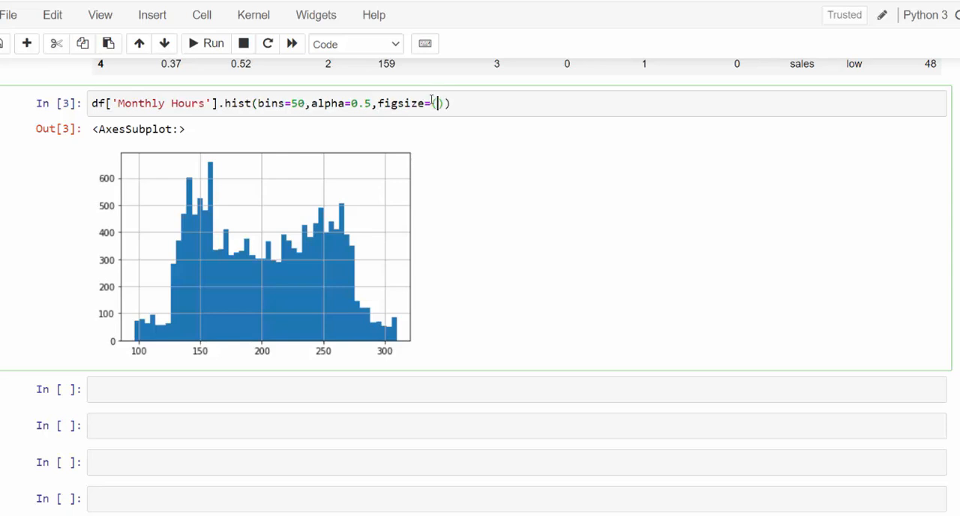
pyautogui.write('8,4')
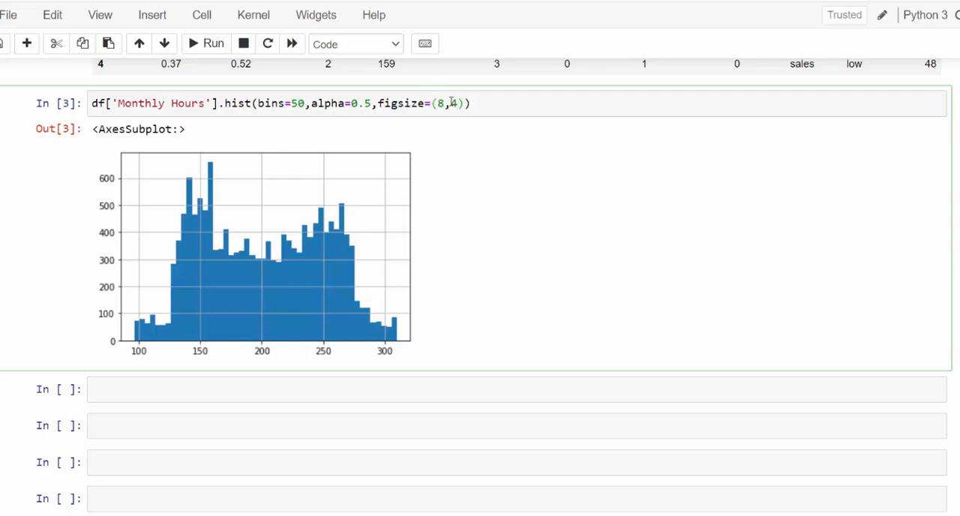
# - Append xrot=45 and grid=False to the hist arguments
pyautogui.write(',')
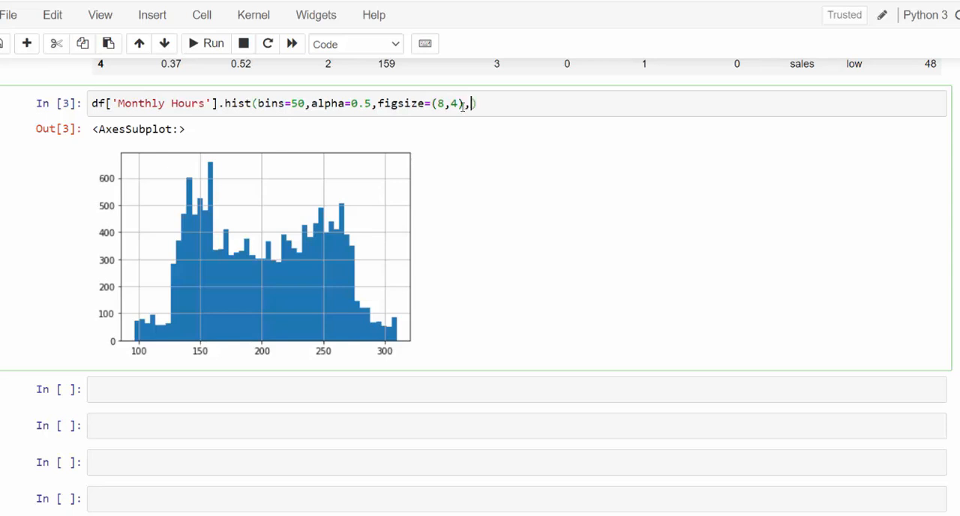
pyautogui.write('xrot')
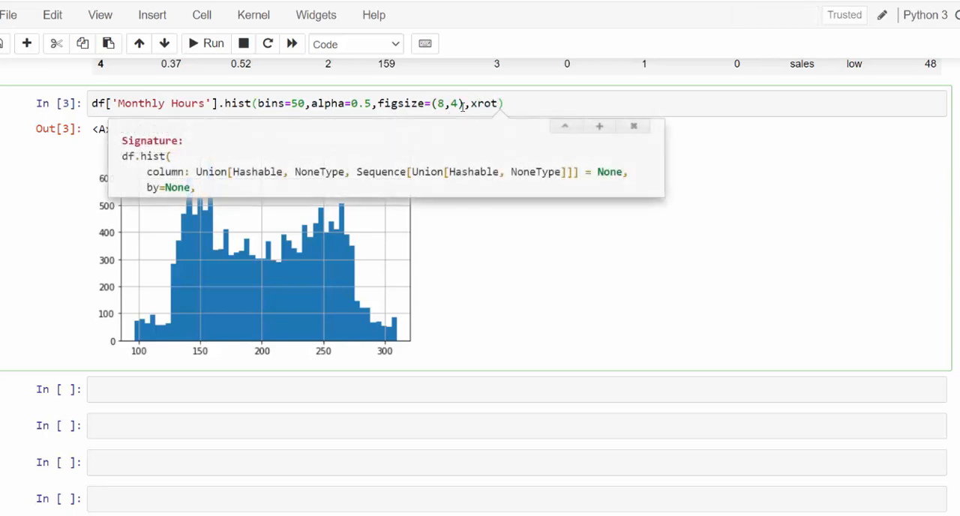
pyautogui.write('xrot')
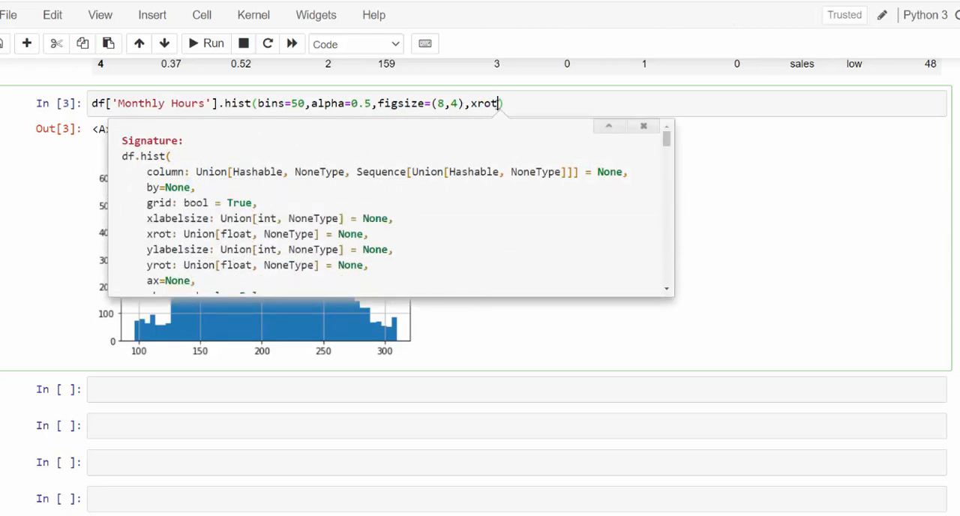
pyautogui.scroll(-3)
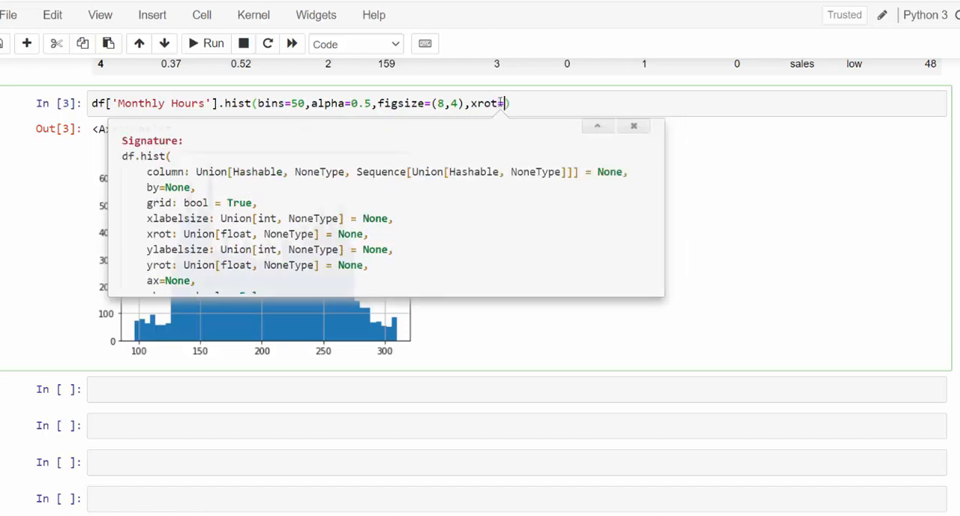
pyautogui.write('=45')
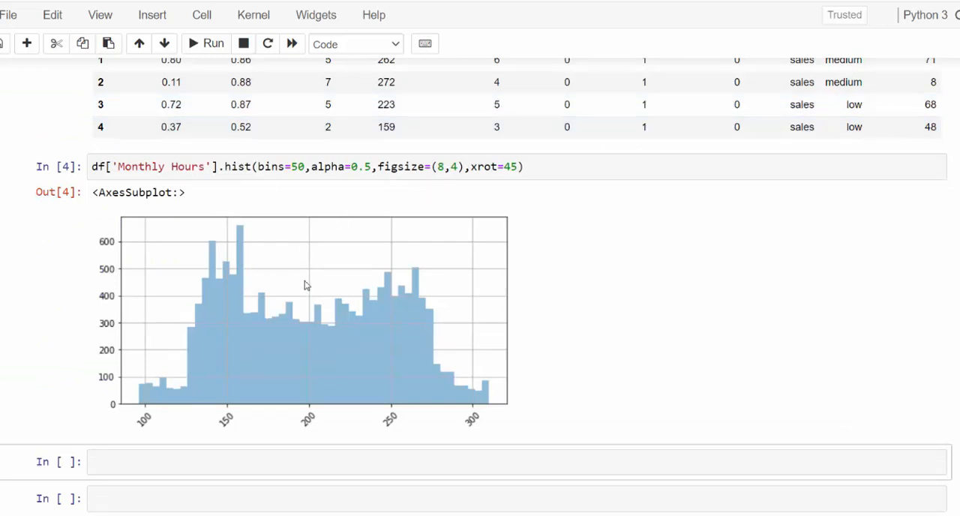
pyautogui.write(',grid=Fasle')
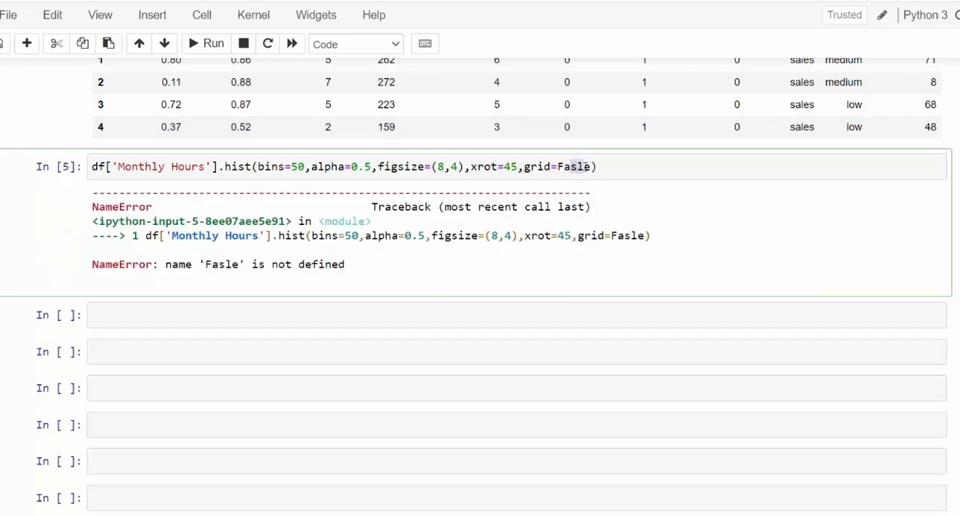
pyautogui.write('False')
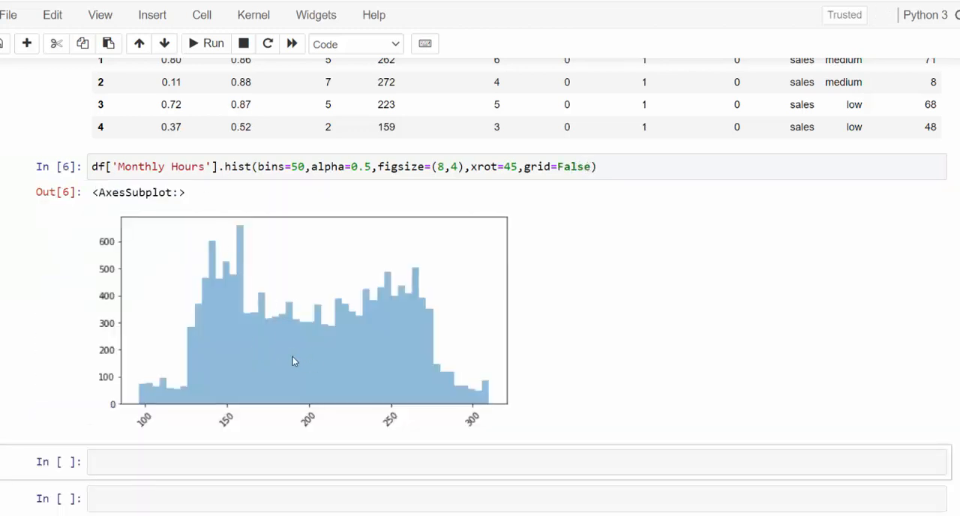
pyautogui.moveTo(243, 317)
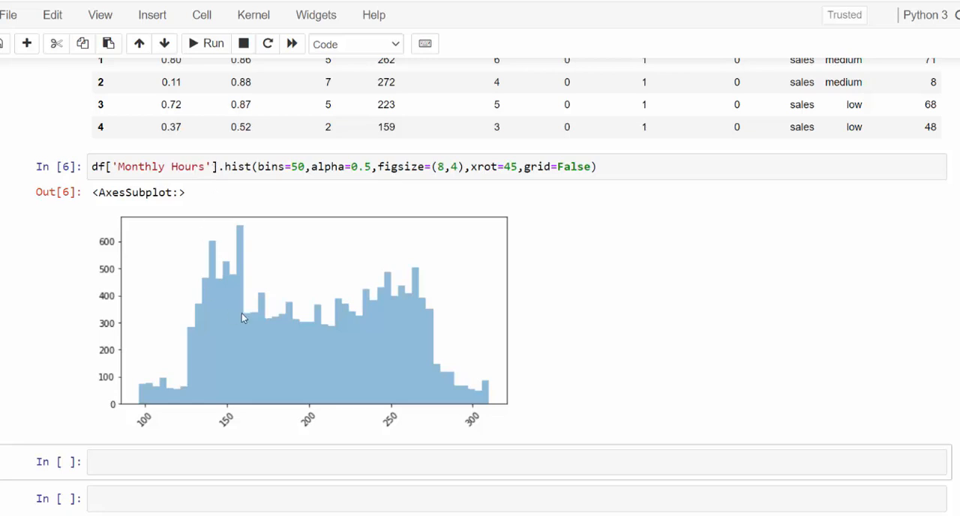
pyautogui.moveTo(249, 305)
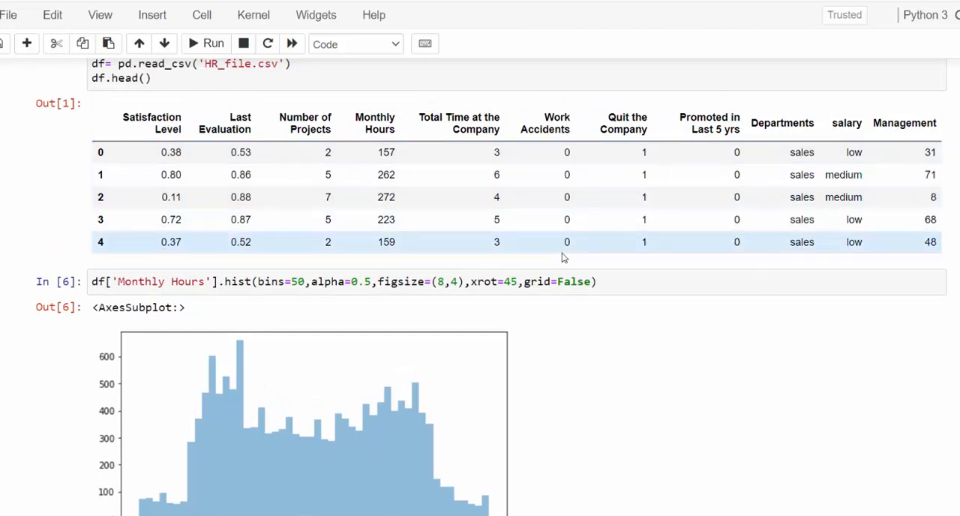
# - Scroll down past the gridless histogram to the new empty cell
pyautogui.scroll(-3)
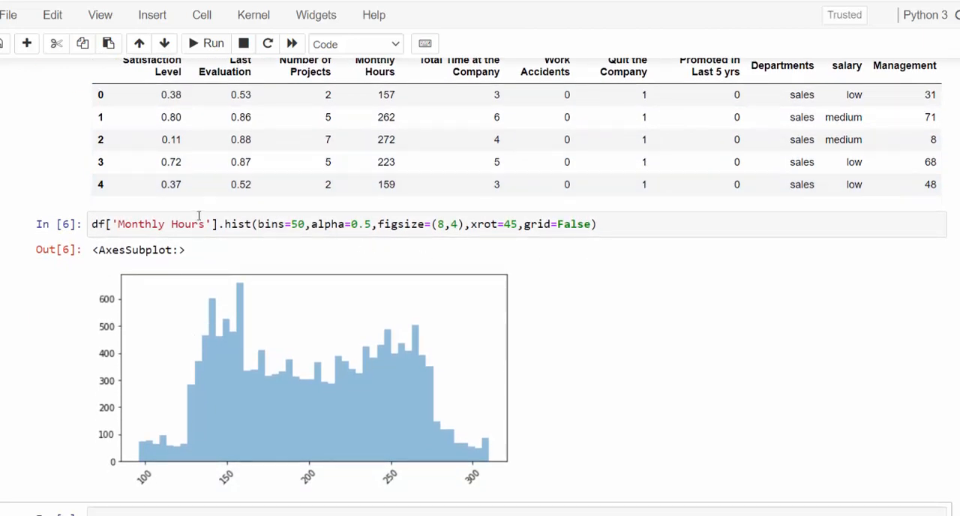
pyautogui.scroll(-3)
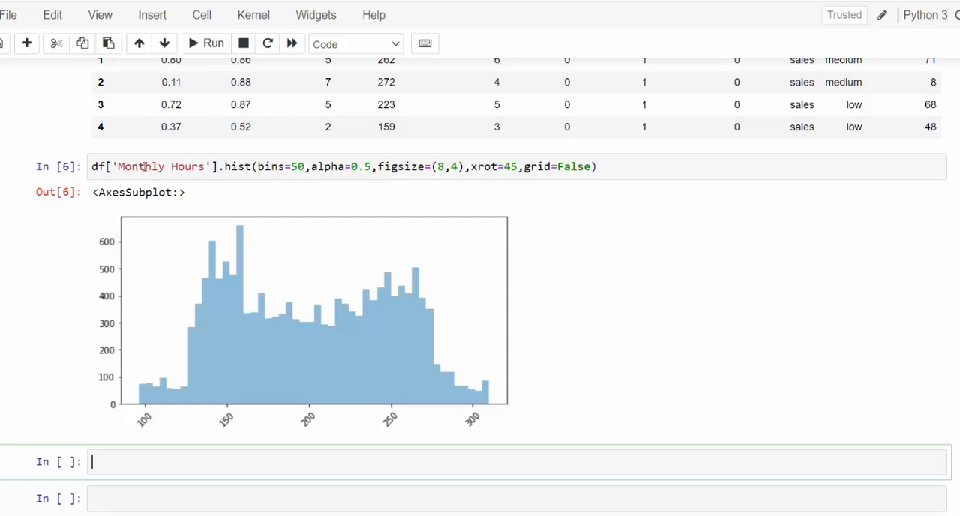
pyautogui.moveTo(188, 445)
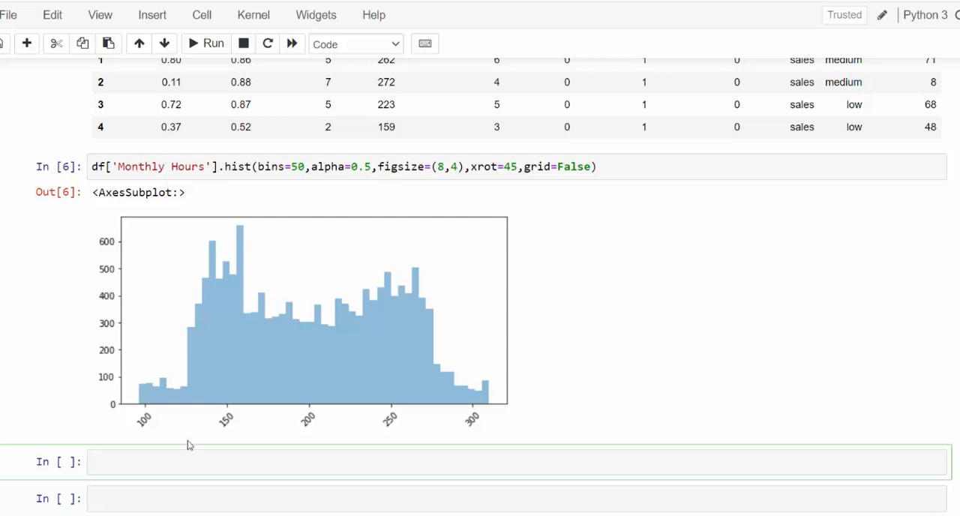
# - Type df[['salary','Monthly Hours']].hist(by='salary') into the empty cell
pyautogui.click(300, 167)
pyautogui.write("df['Monthly Hours")
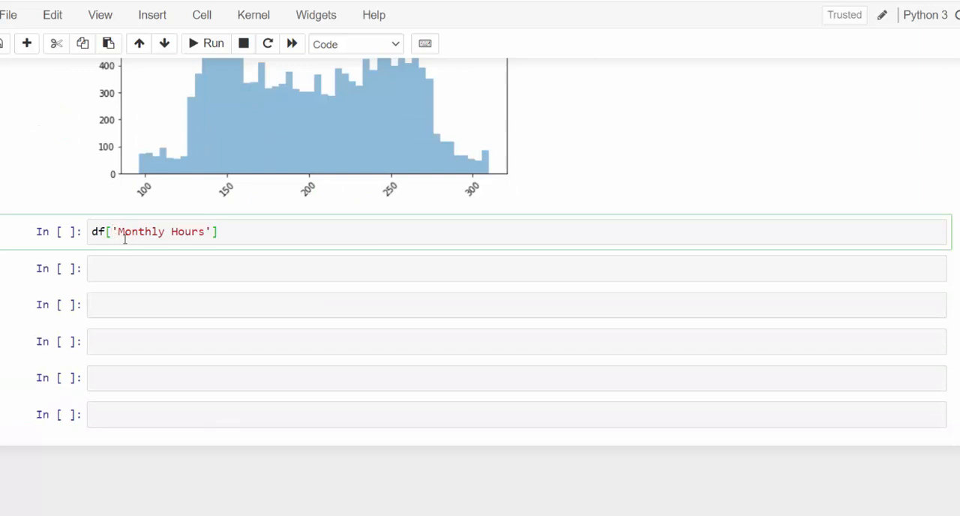
pyautogui.write("'salary',")
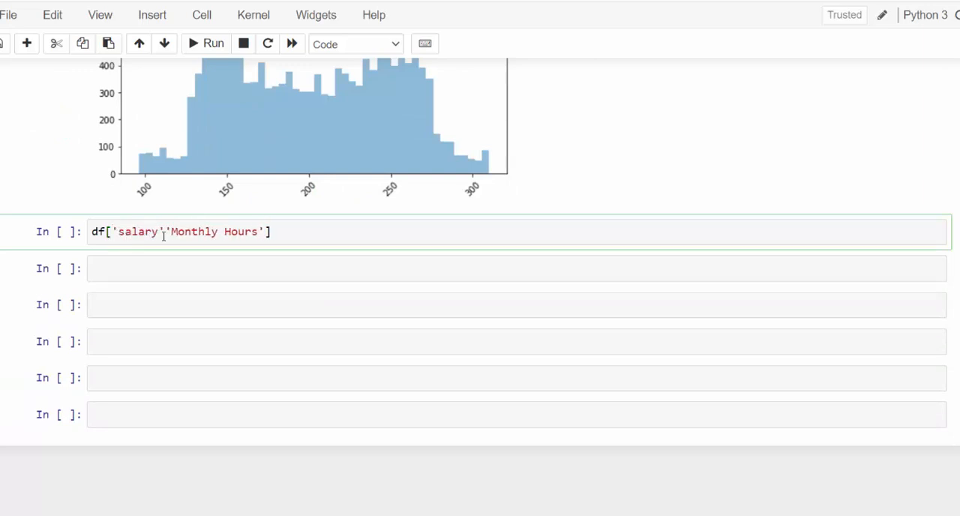
pyautogui.write(',')
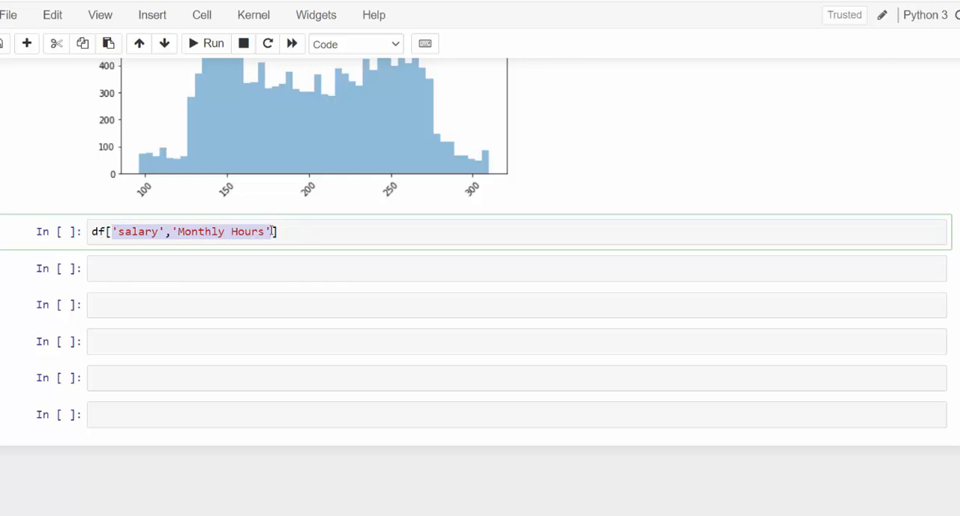
pyautogui.write('[')
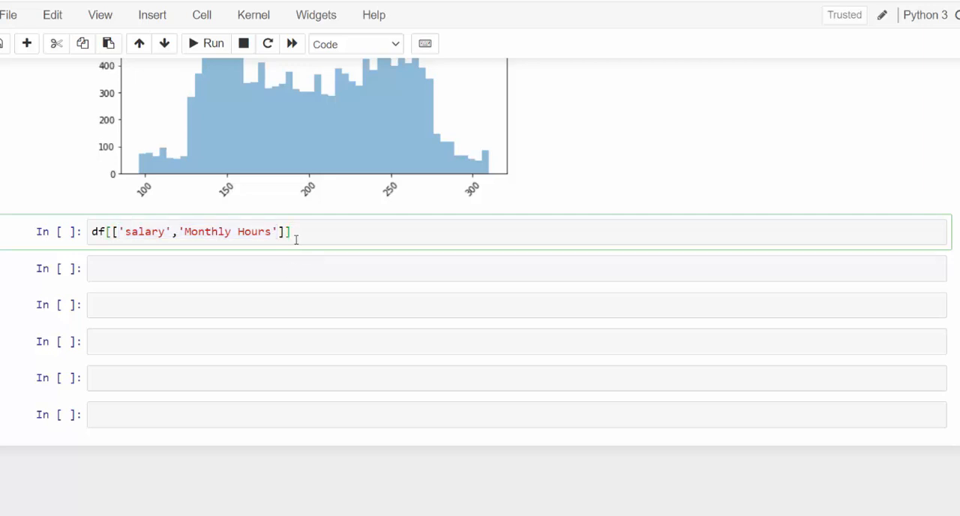
pyautogui.write('.hist')
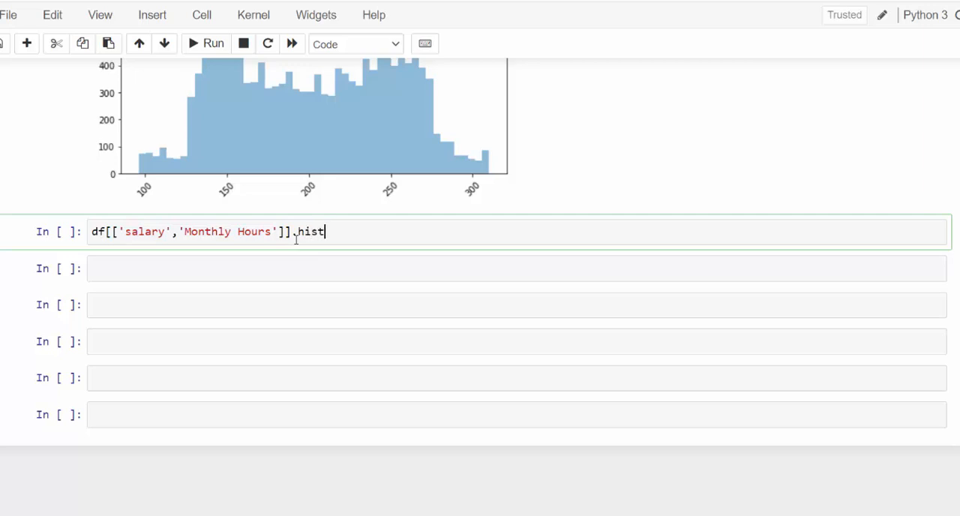
pyautogui.write('()')
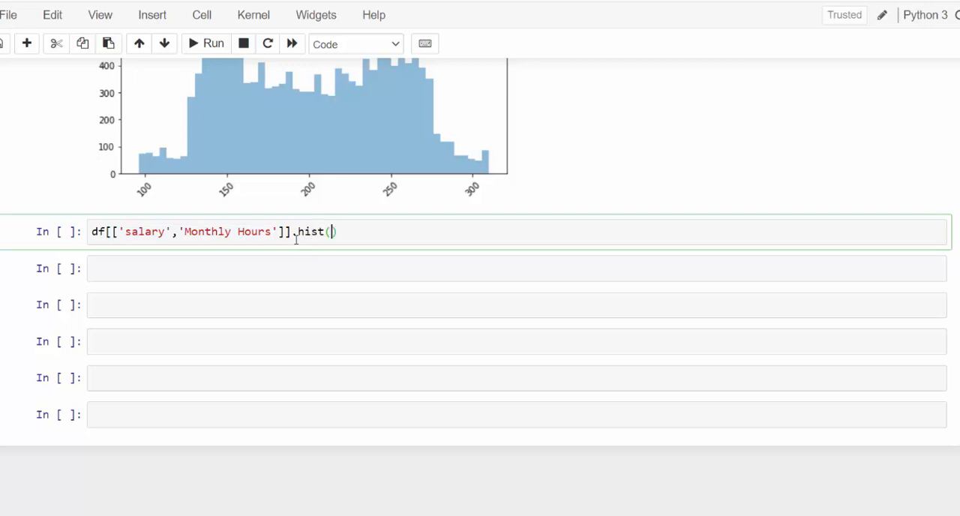
pyautogui.write('by')
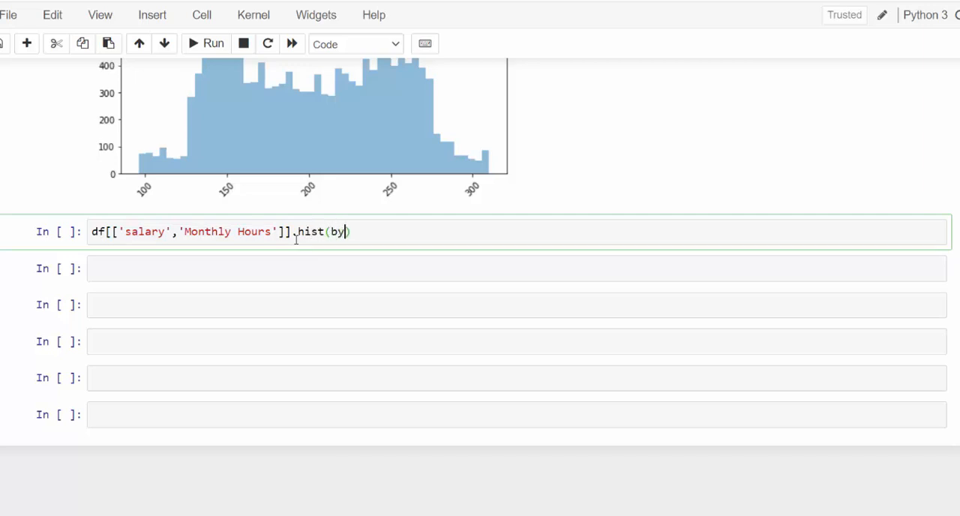
pyautogui.write("='")
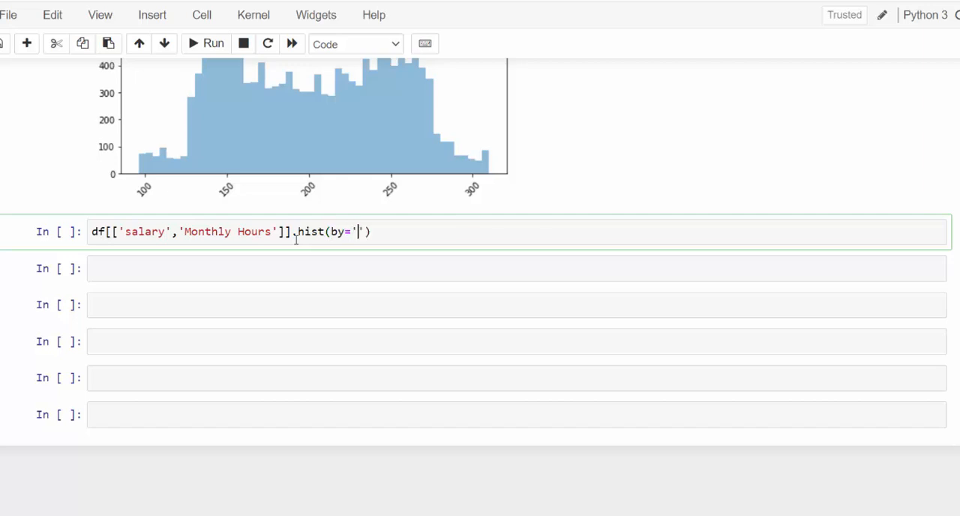
pyautogui.write('salar')
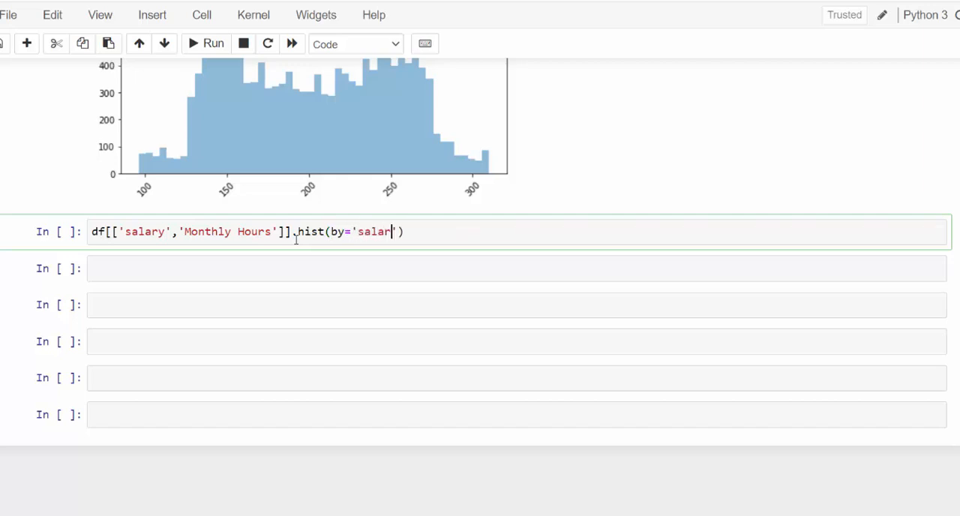
pyautogui.write("y'")
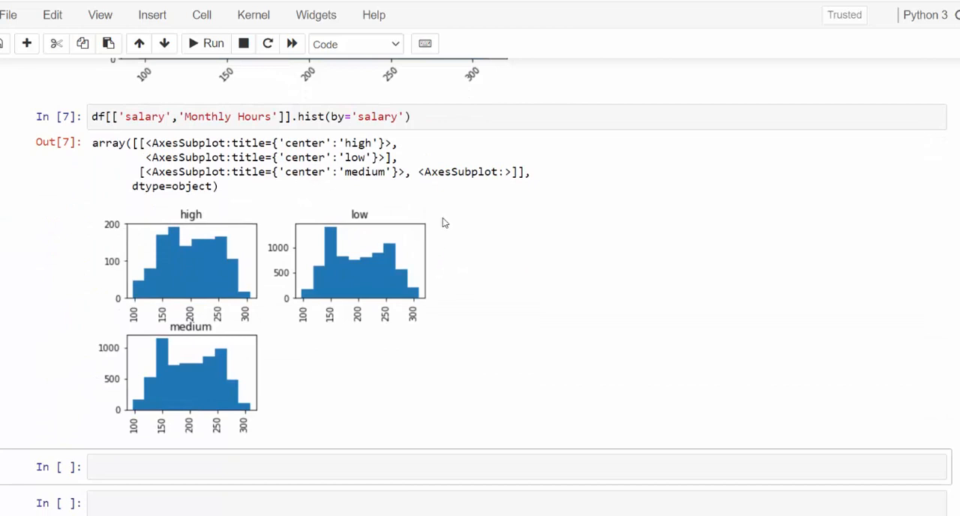
pyautogui.moveTo(283, 187)
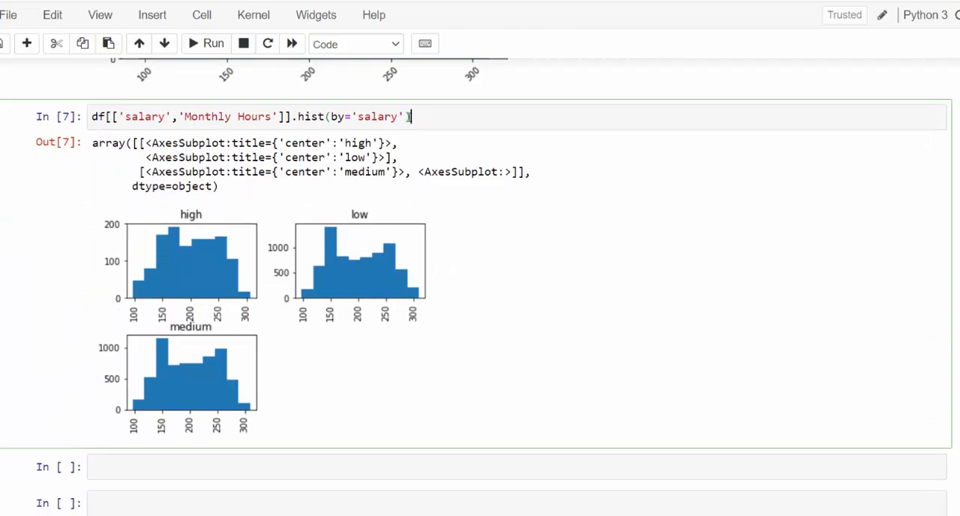
# - Append a semicolon to the hist(by='salary') line
pyautogui.write(';')
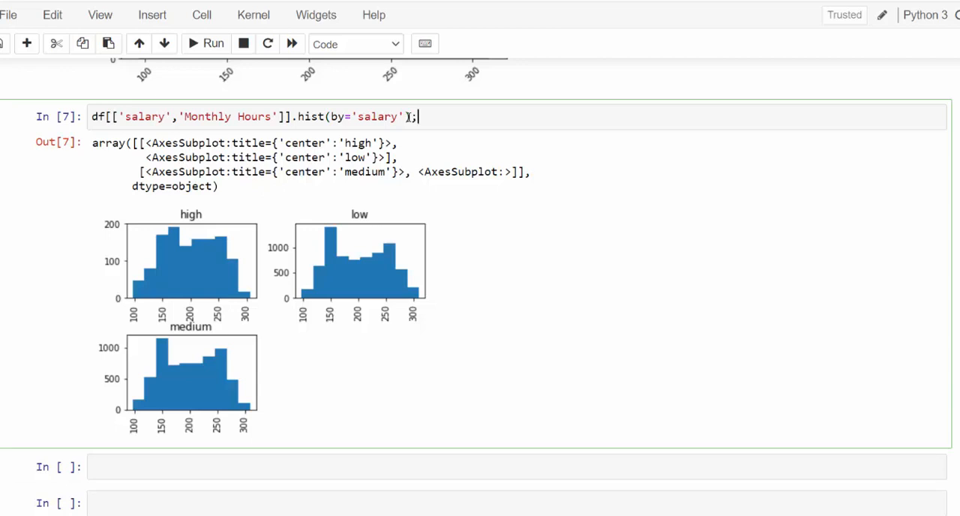
# - Scroll down to review the high, low and medium salary histograms
pyautogui.scroll(-3)
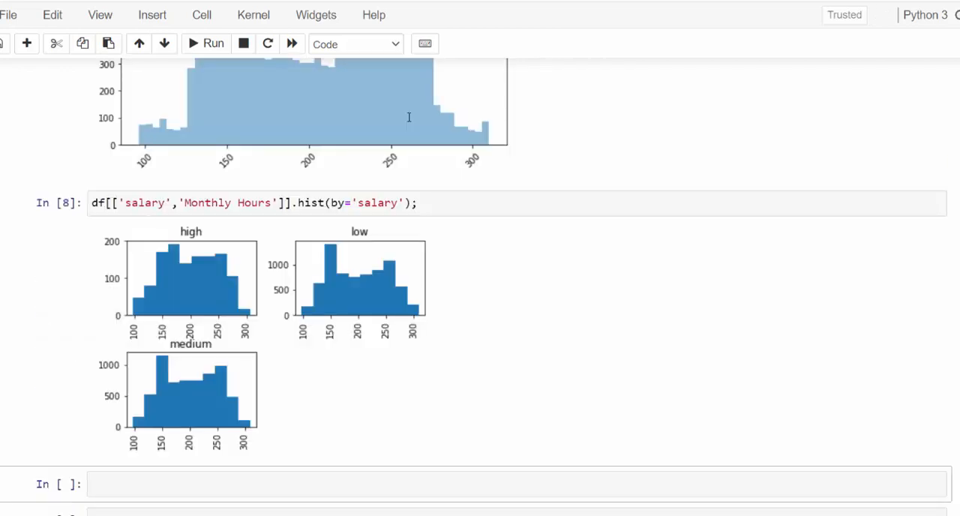
pyautogui.moveTo(304, 307)
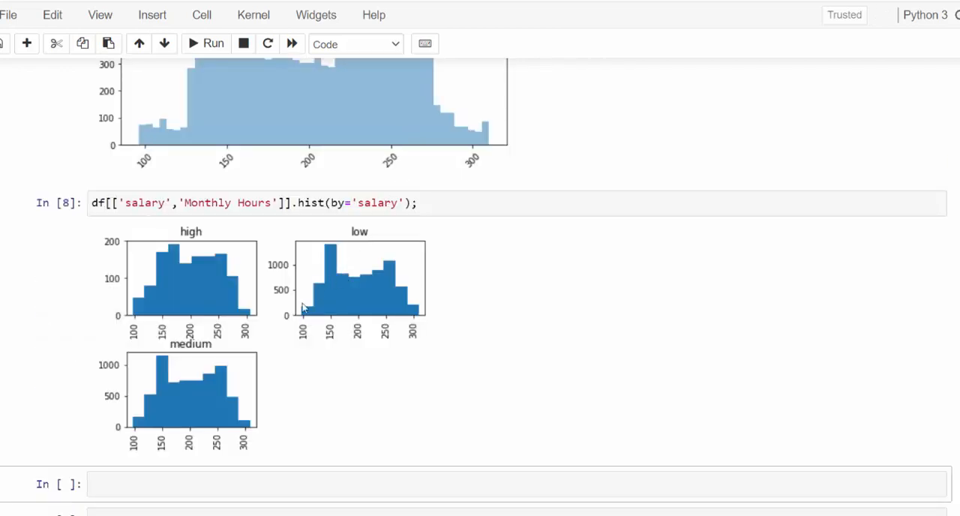
pyautogui.moveTo(216, 367)
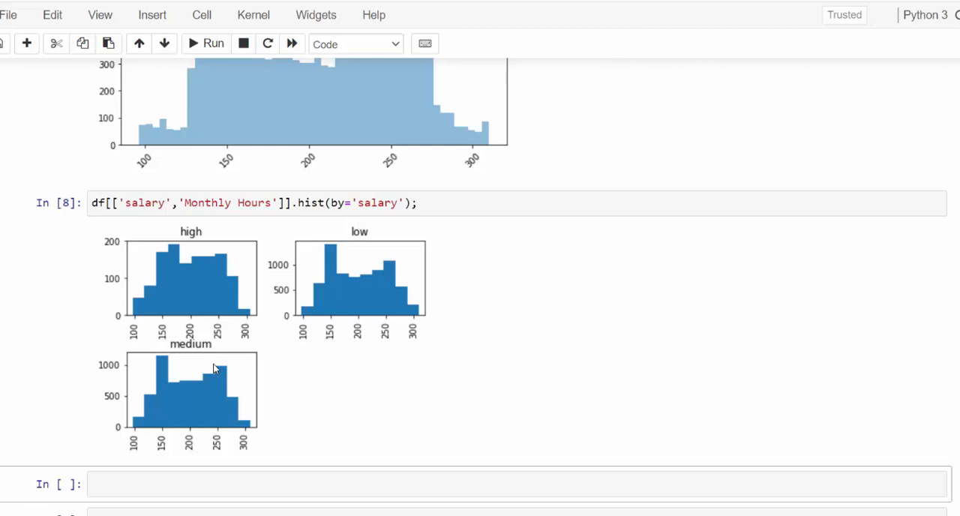
pyautogui.moveTo(331, 281)
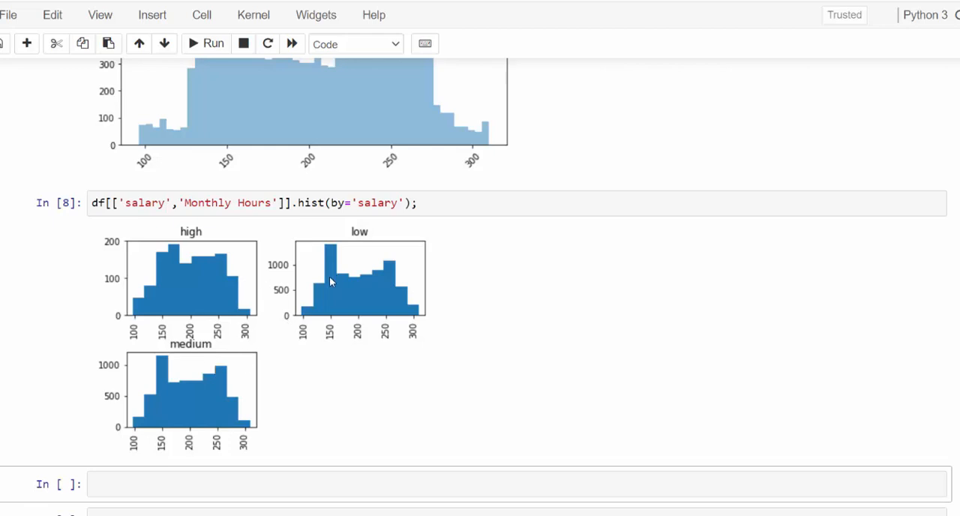
pyautogui.moveTo(146, 421)
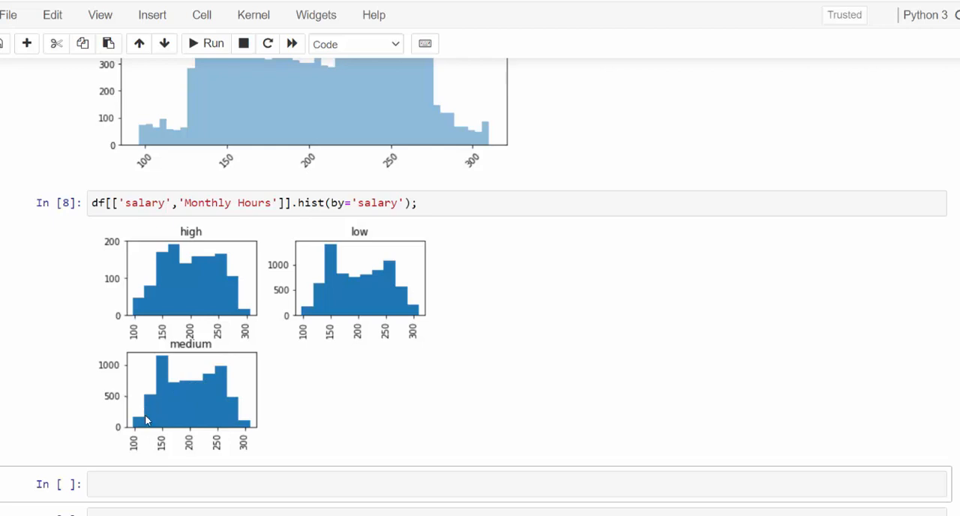
pyautogui.moveTo(335, 252)
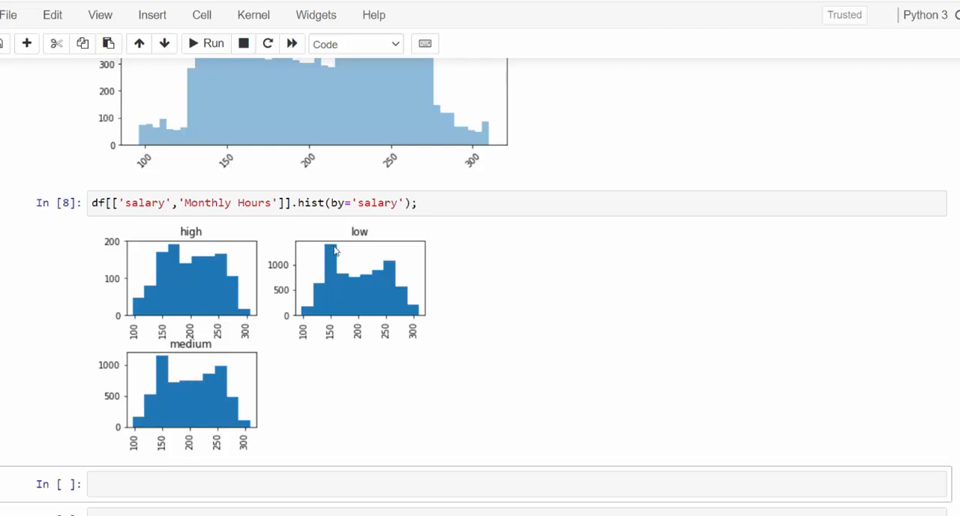
pyautogui.moveTo(155, 433)
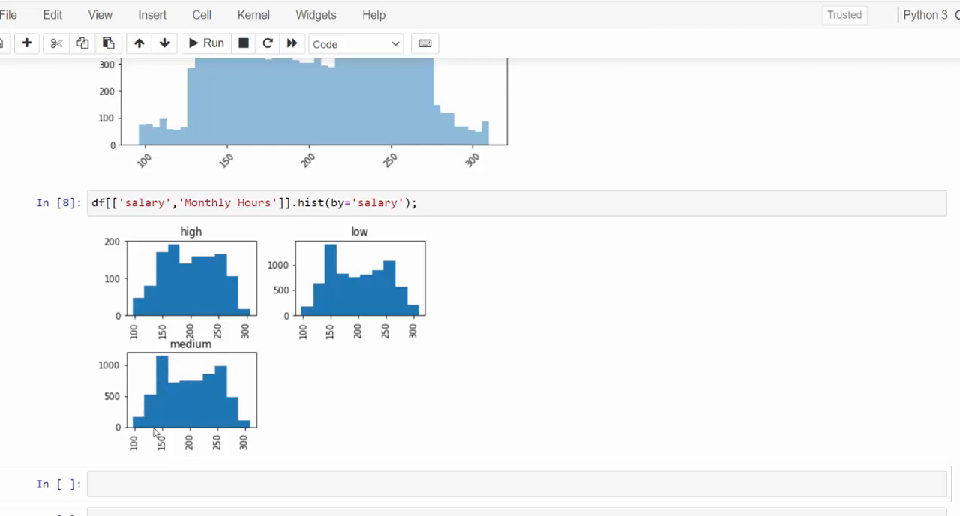
pyautogui.moveTo(348, 278)
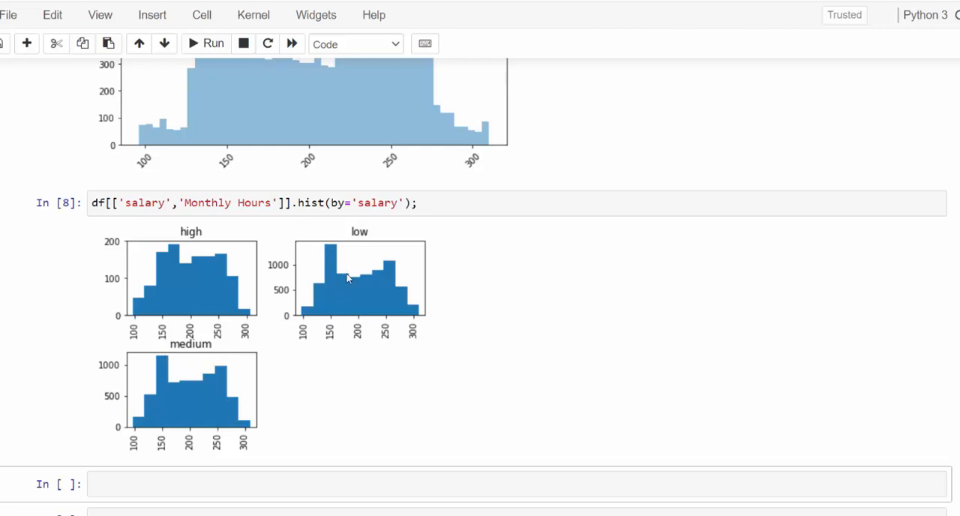
pyautogui.moveTo(169, 425)
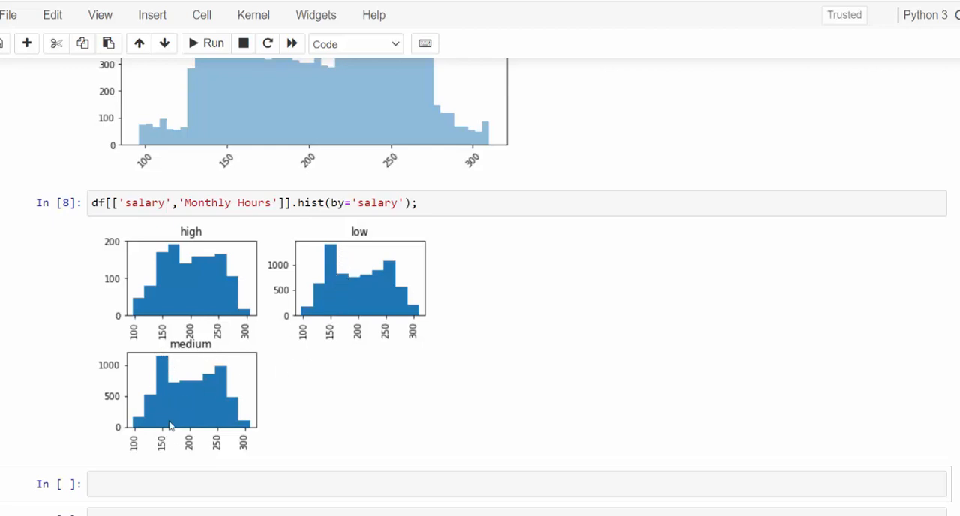
pyautogui.moveTo(164, 304)
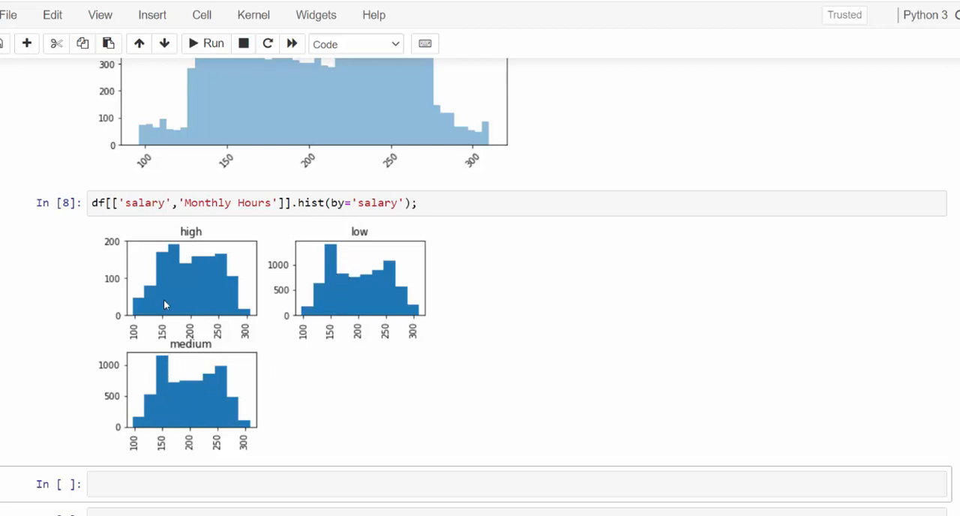
pyautogui.moveTo(118, 371)
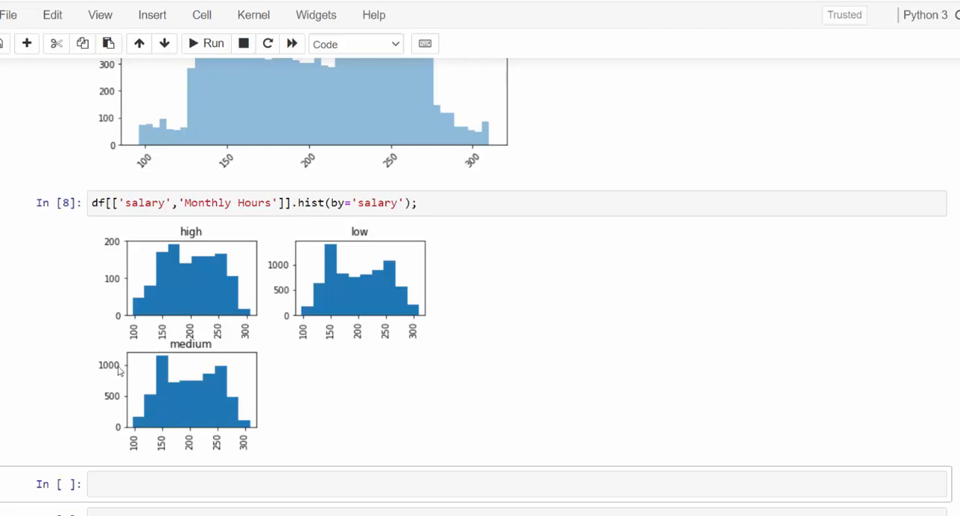
pyautogui.moveTo(108, 319)
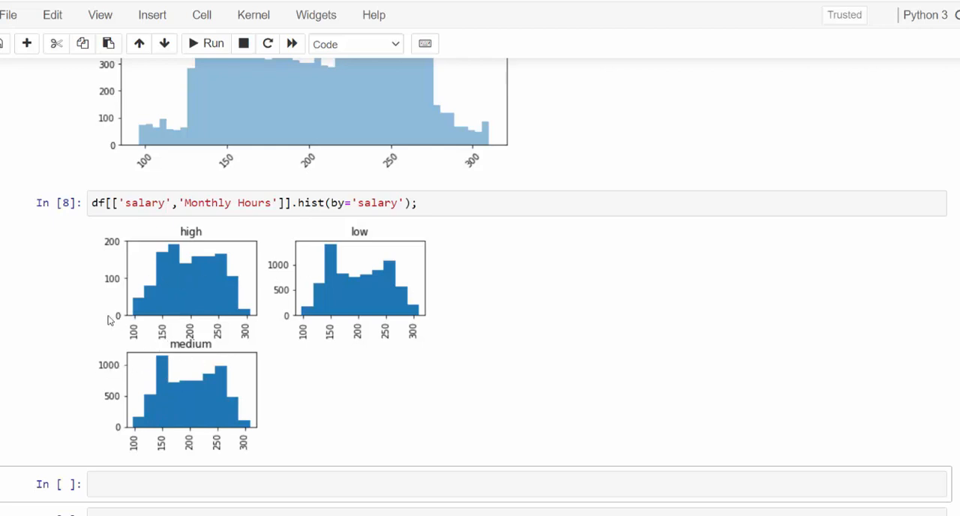
pyautogui.moveTo(148, 286)
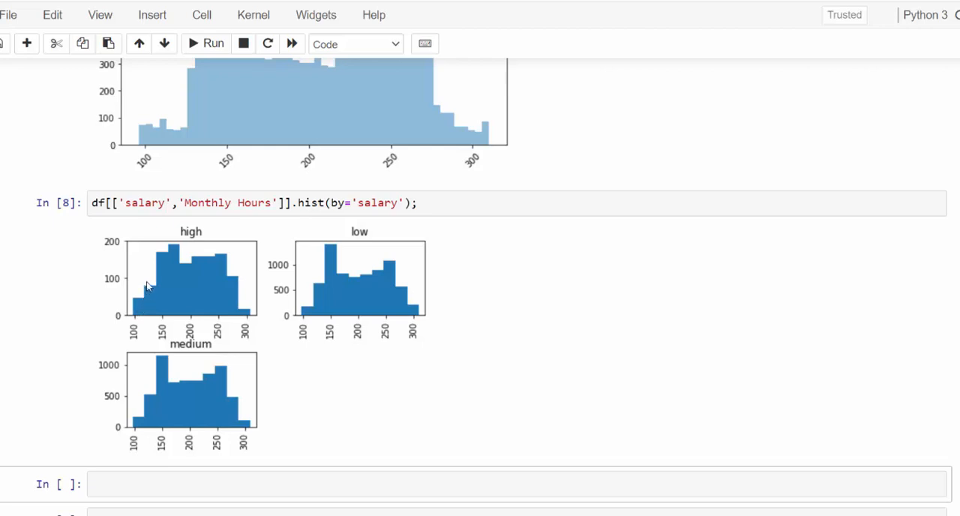
pyautogui.moveTo(163, 293)
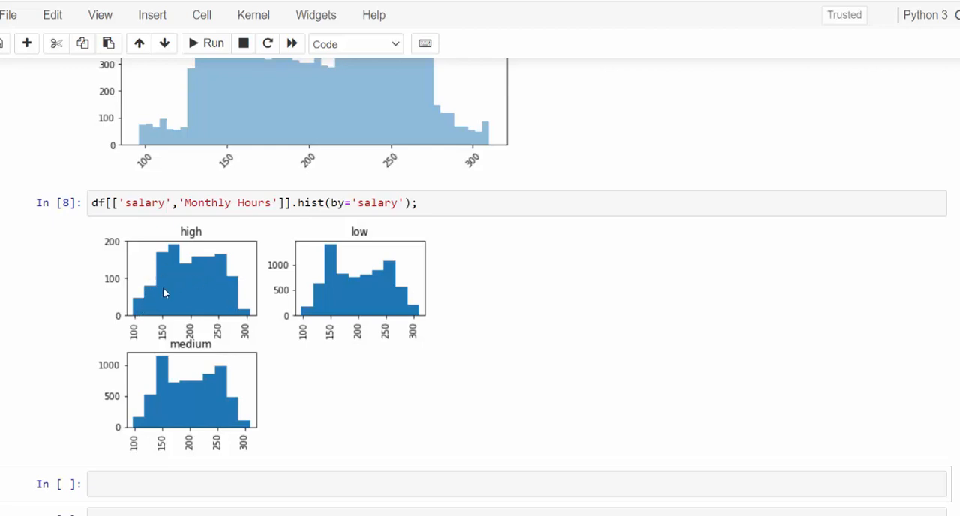
pyautogui.moveTo(217, 284)
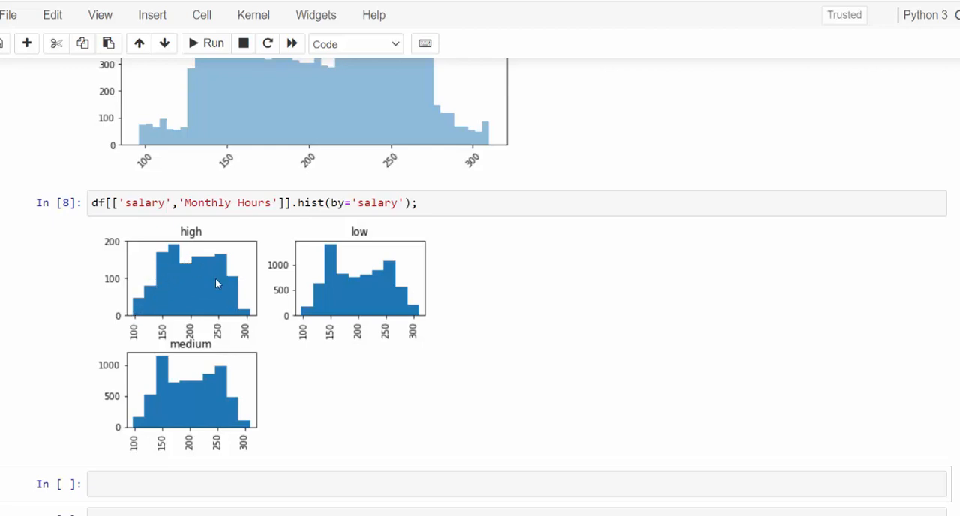
pyautogui.moveTo(145, 314)
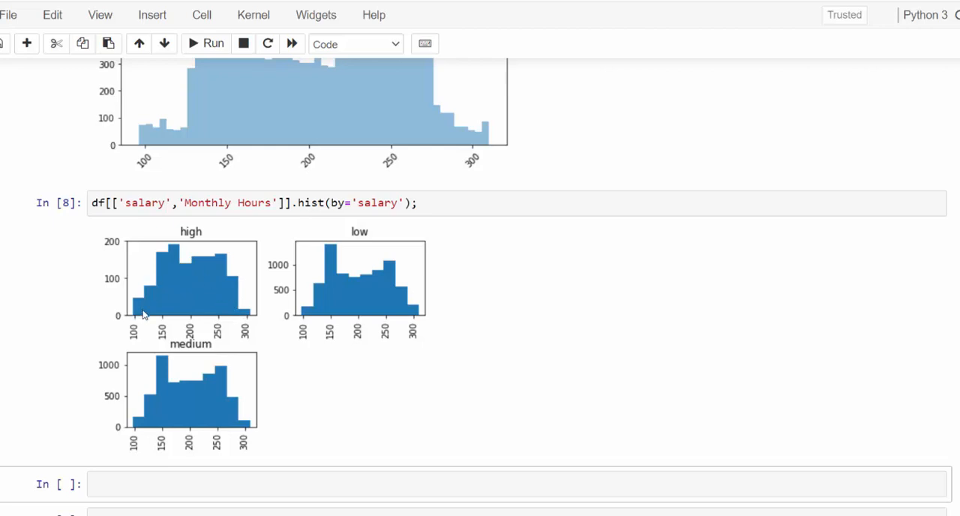
pyautogui.moveTo(216, 374)
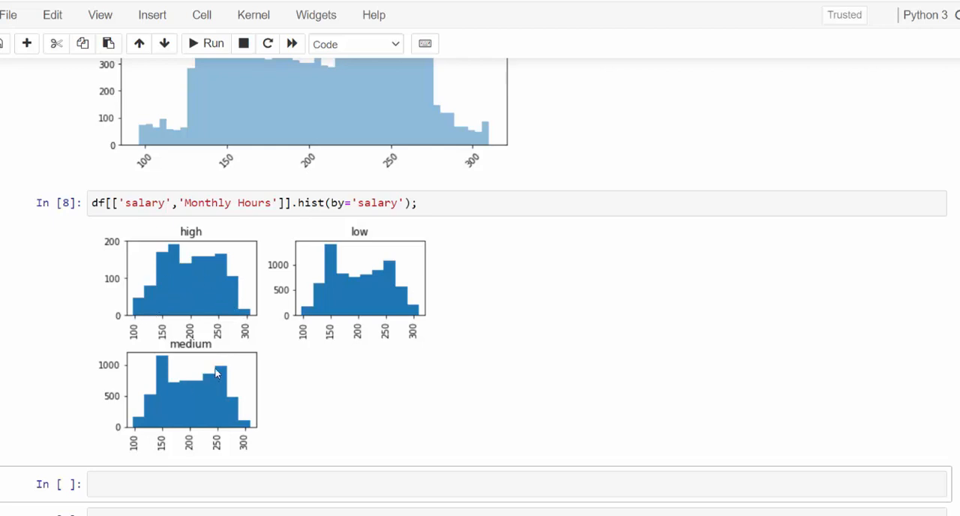
pyautogui.moveTo(333, 300)
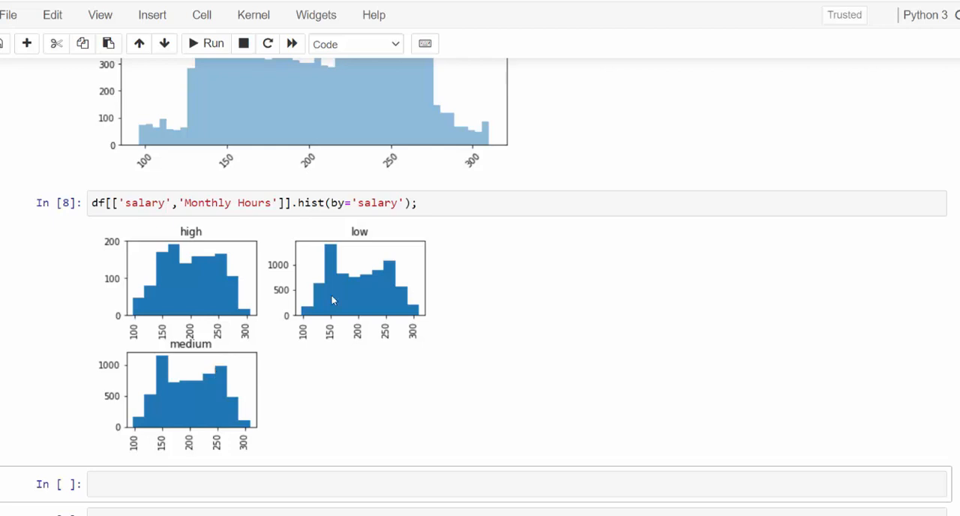
pyautogui.moveTo(192, 379)
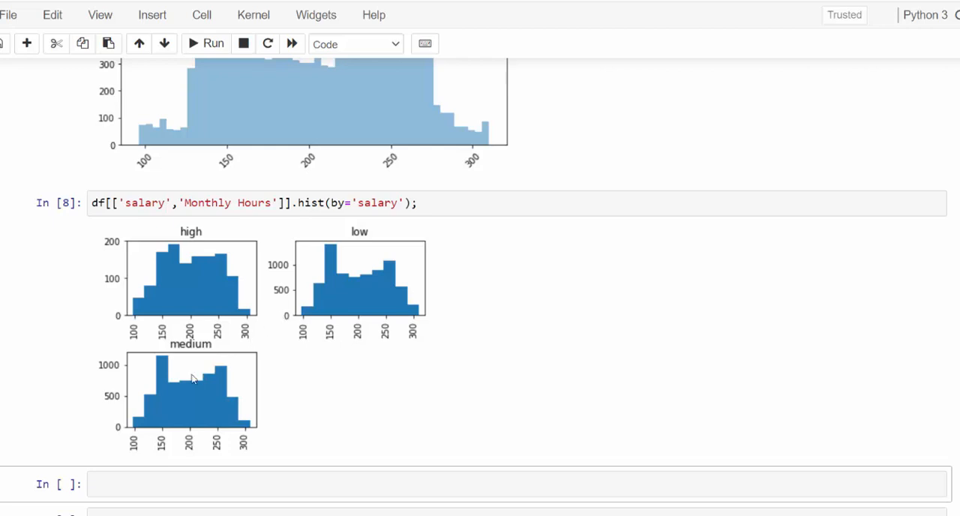
pyautogui.moveTo(159, 389)
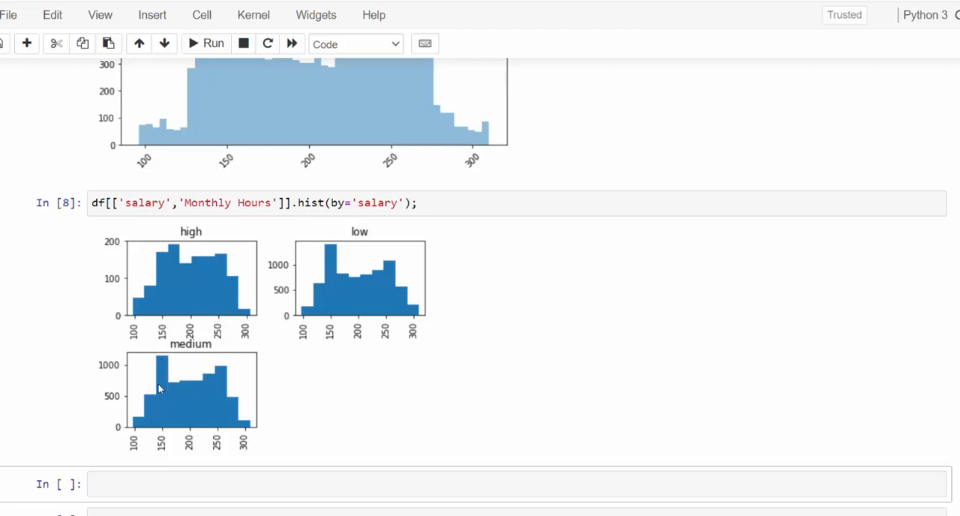
pyautogui.moveTo(209, 387)
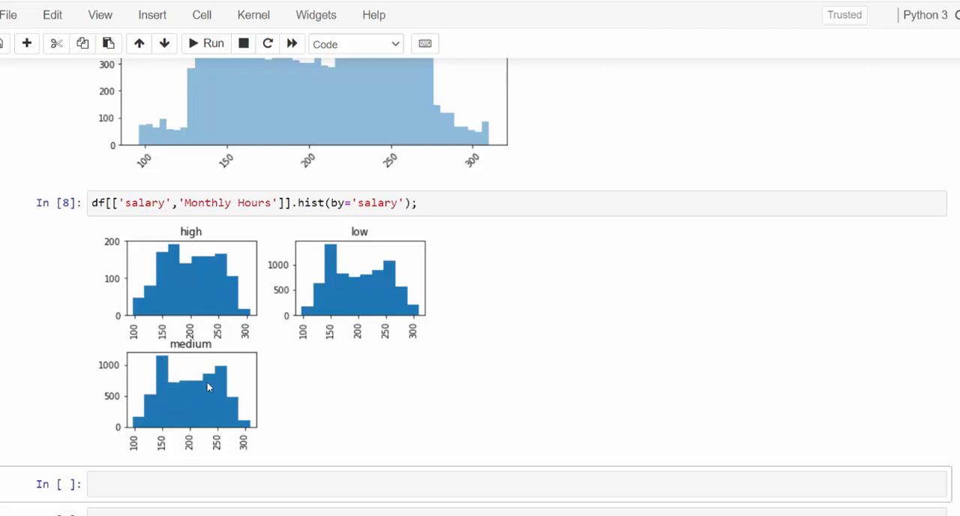
pyautogui.moveTo(220, 396)
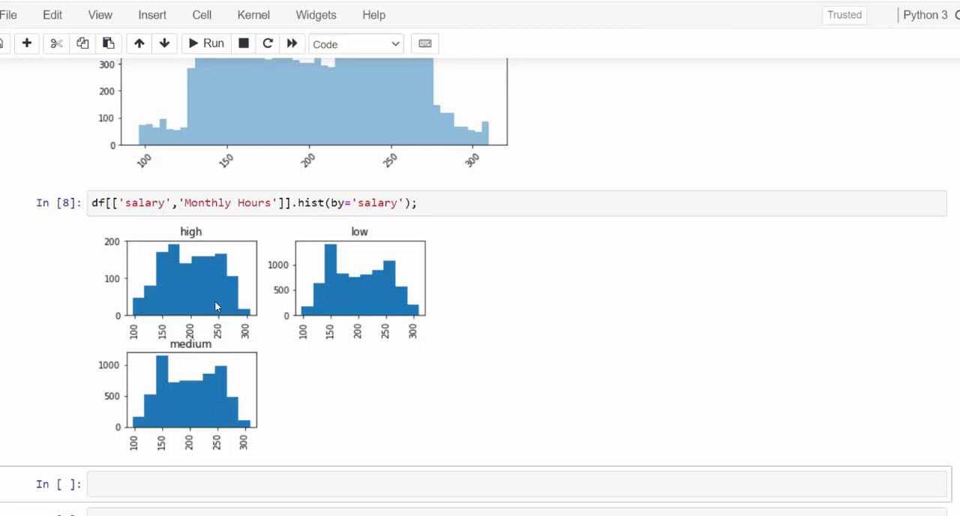
pyautogui.moveTo(135, 319)
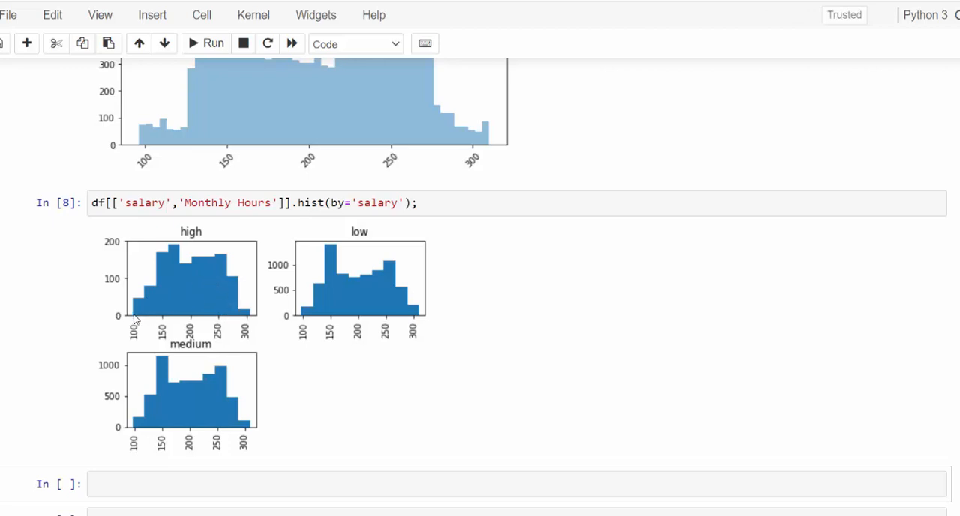
pyautogui.moveTo(169, 285)
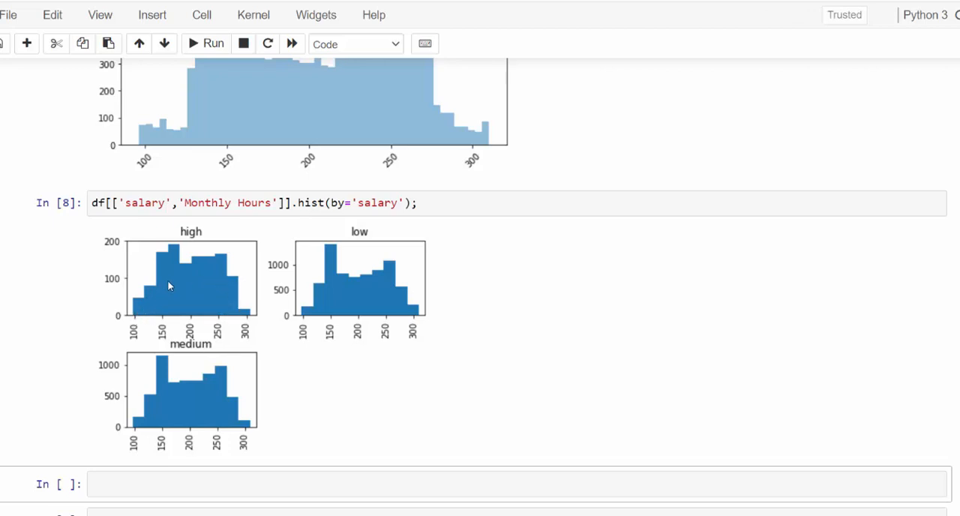
pyautogui.moveTo(189, 270)
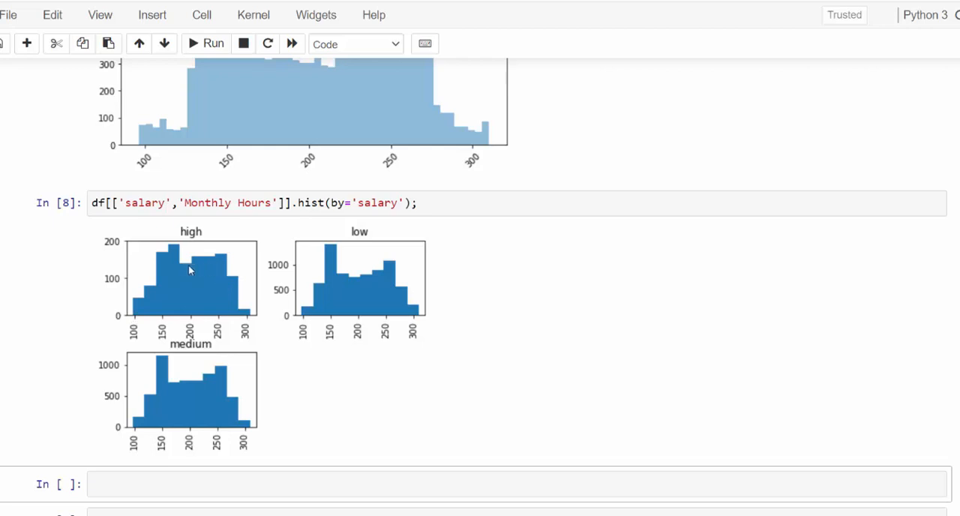
pyautogui.moveTo(229, 310)
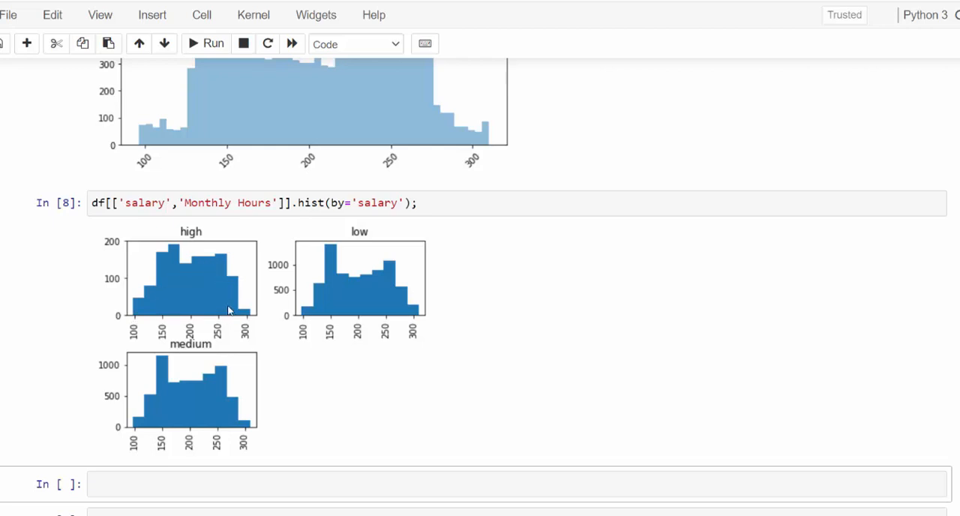
pyautogui.moveTo(340, 357)
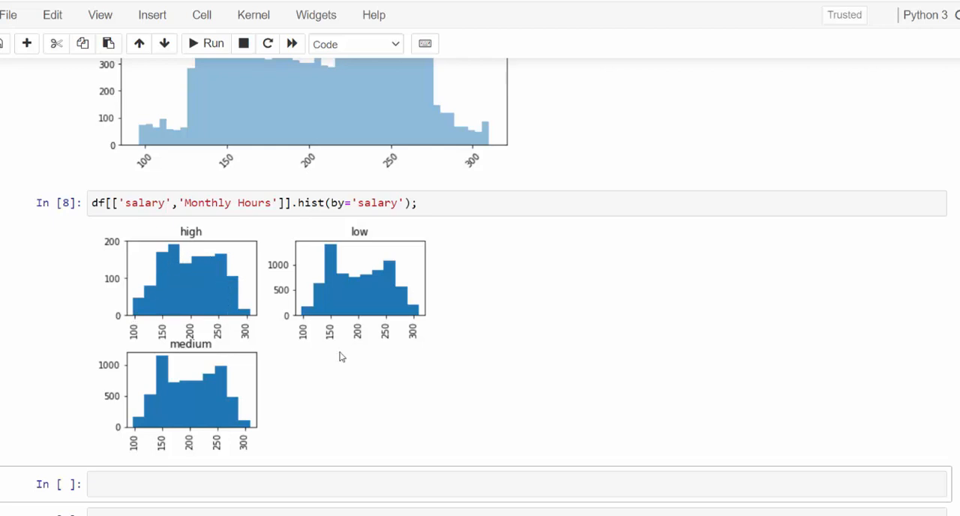